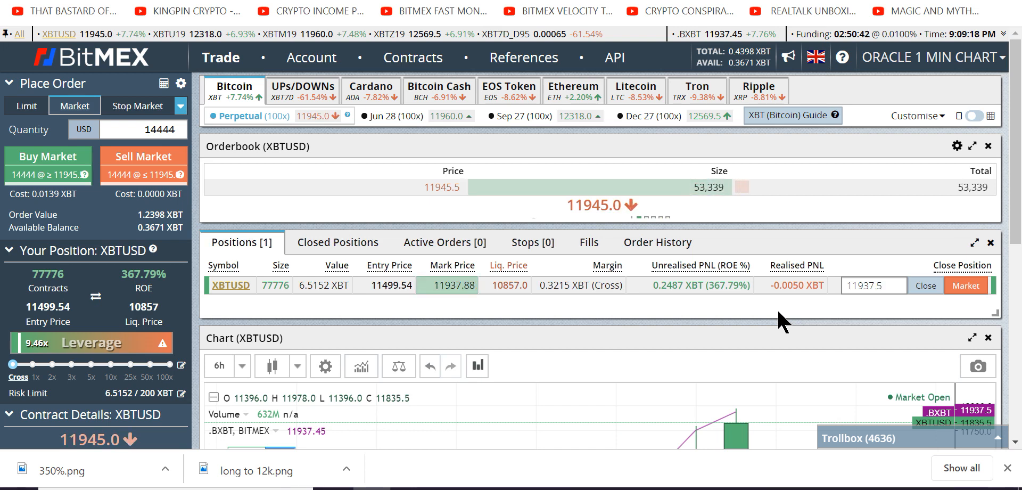
Switch to the #oracle-testimonials channel showing the 82.04% ROI post
scroll(down, 3)
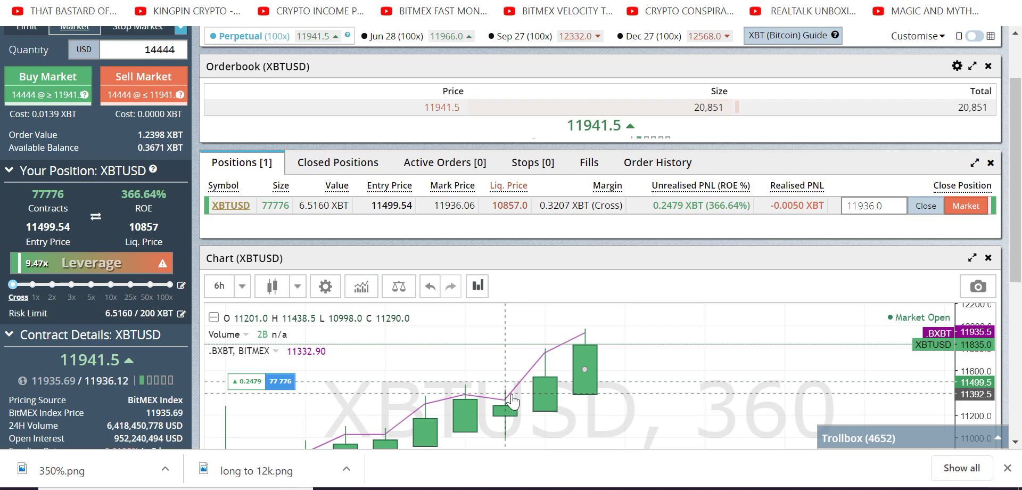
mouse_move(769, 352)
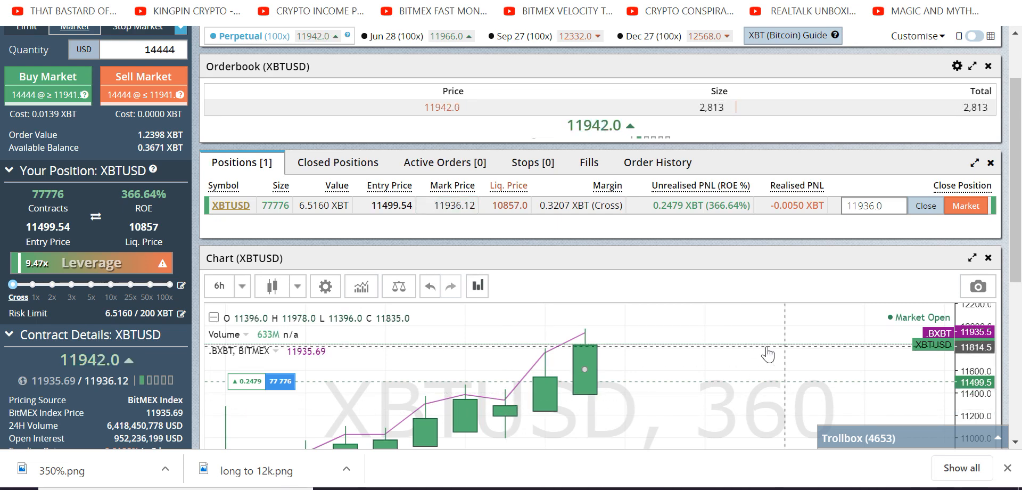
mouse_move(740, 425)
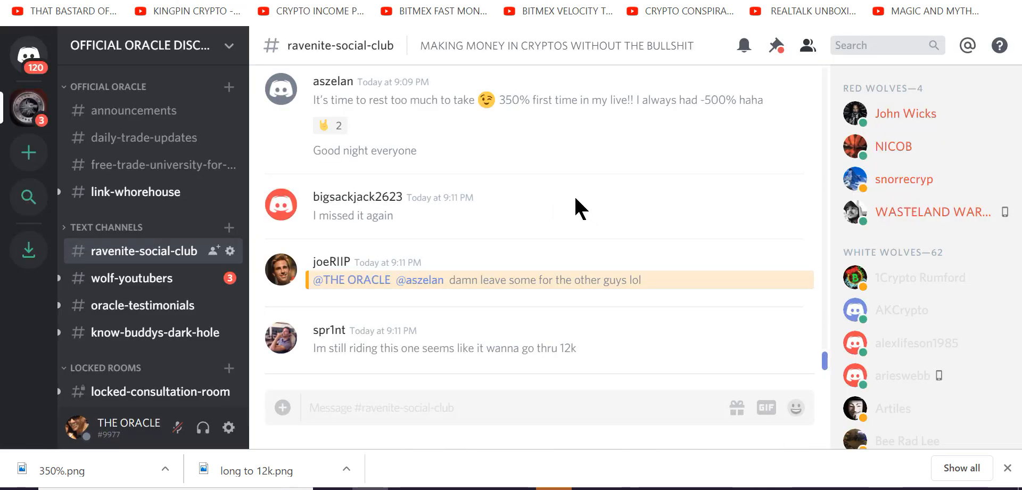
mouse_move(631, 307)
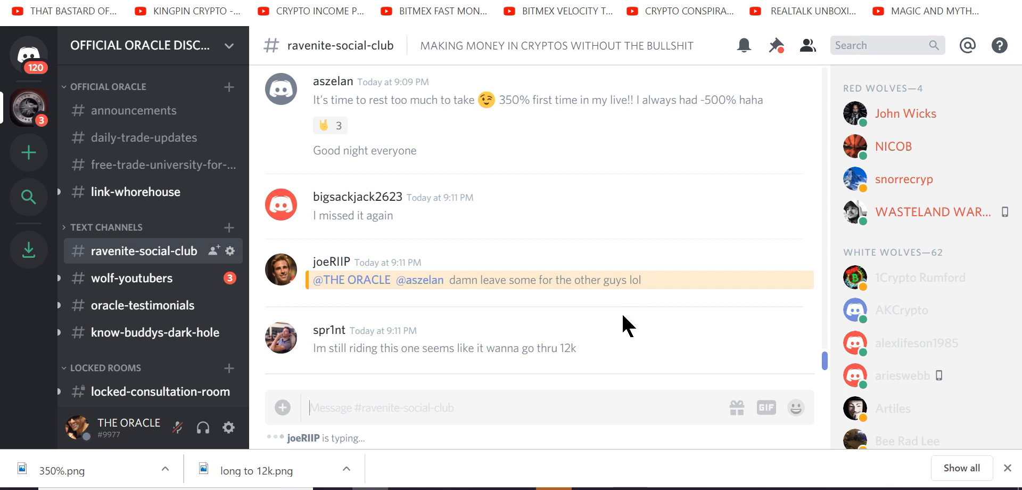
mouse_move(600, 304)
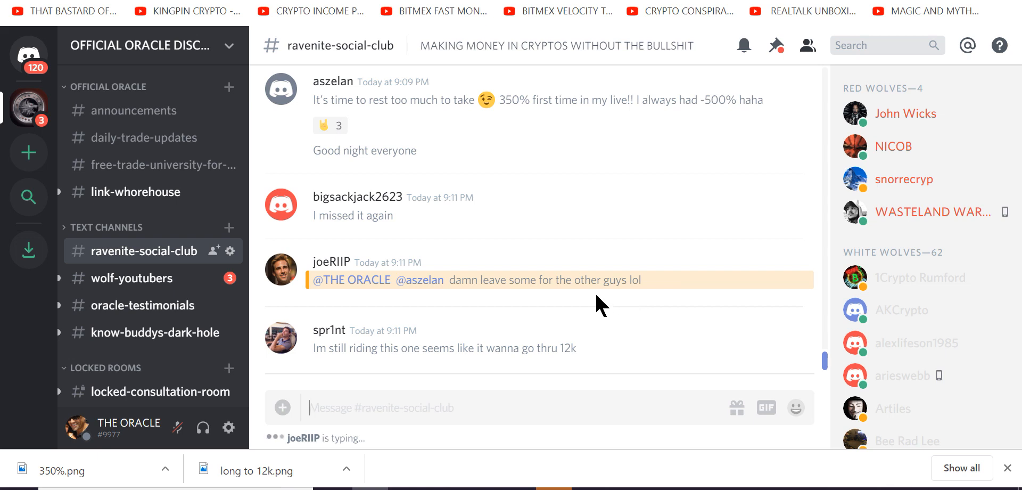
mouse_move(505, 179)
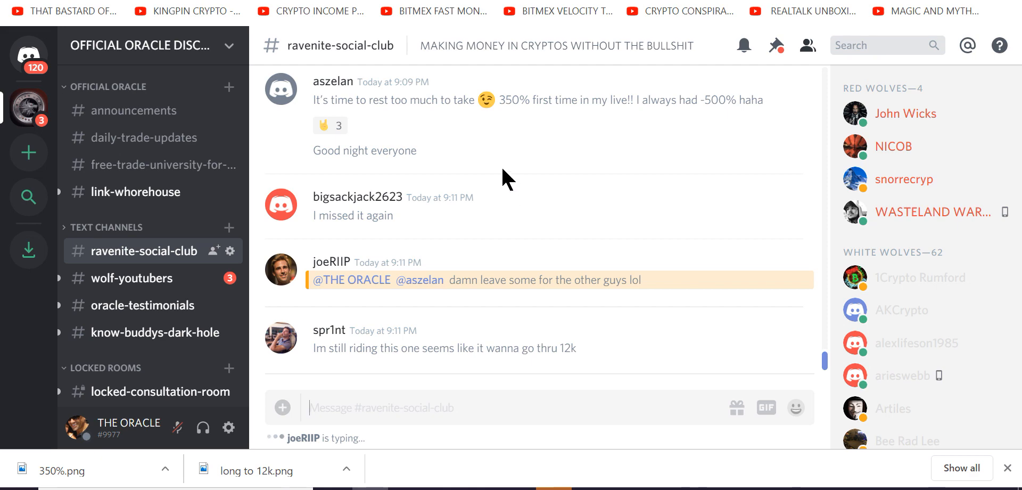
click(141, 305)
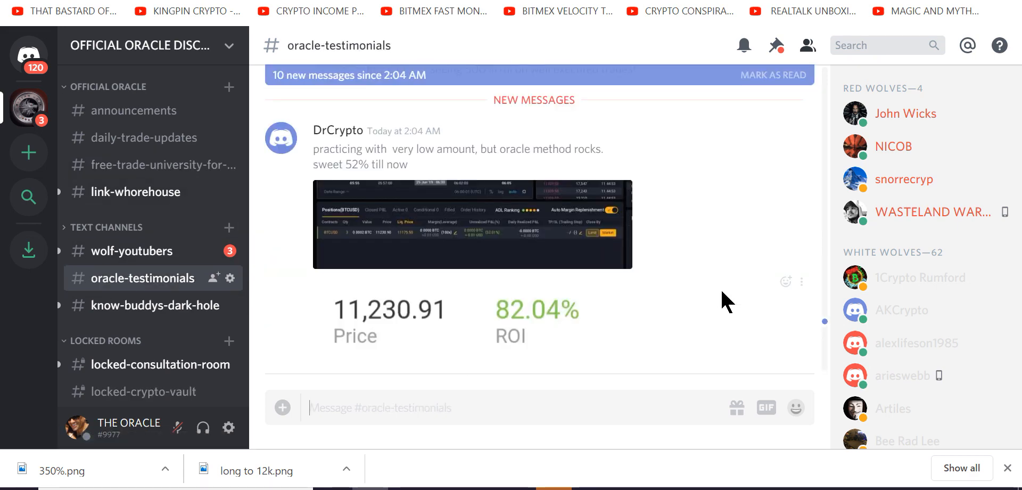
mouse_move(463, 176)
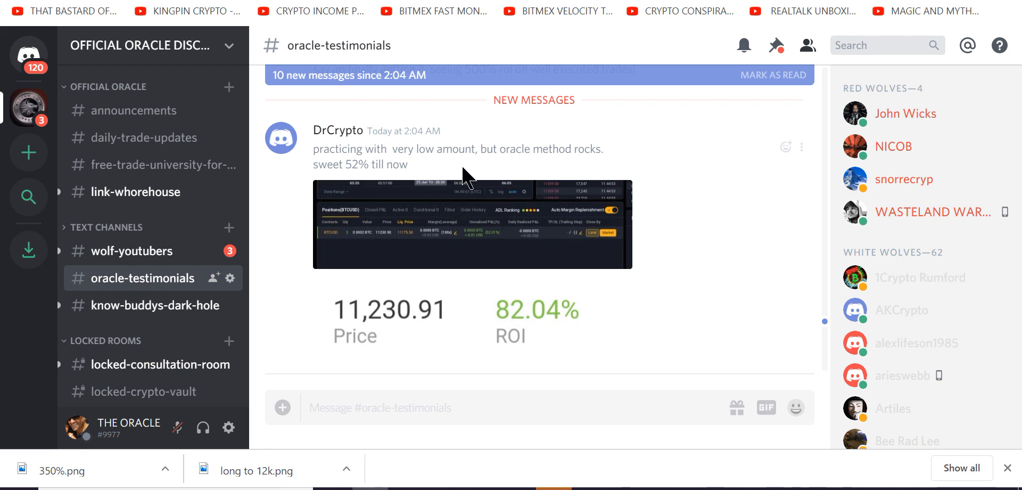
mouse_move(629, 176)
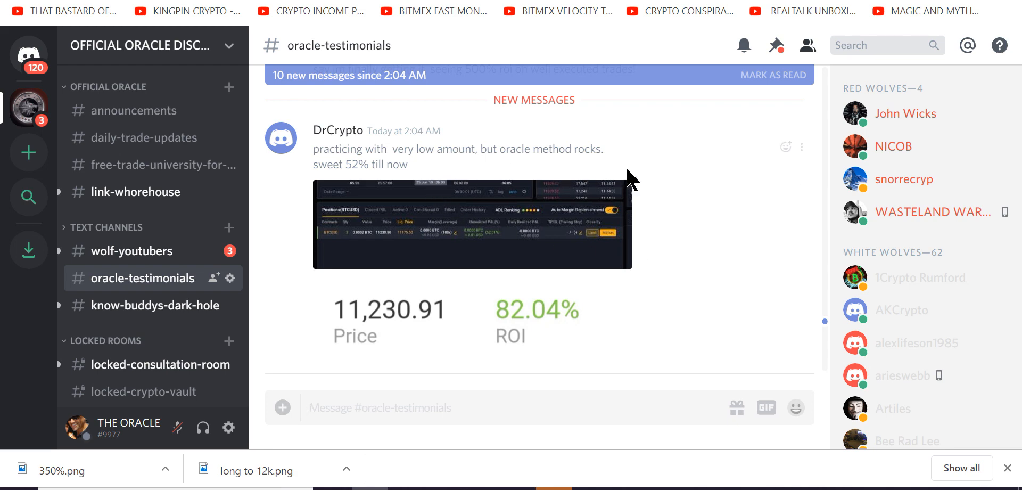
scroll(down, 3)
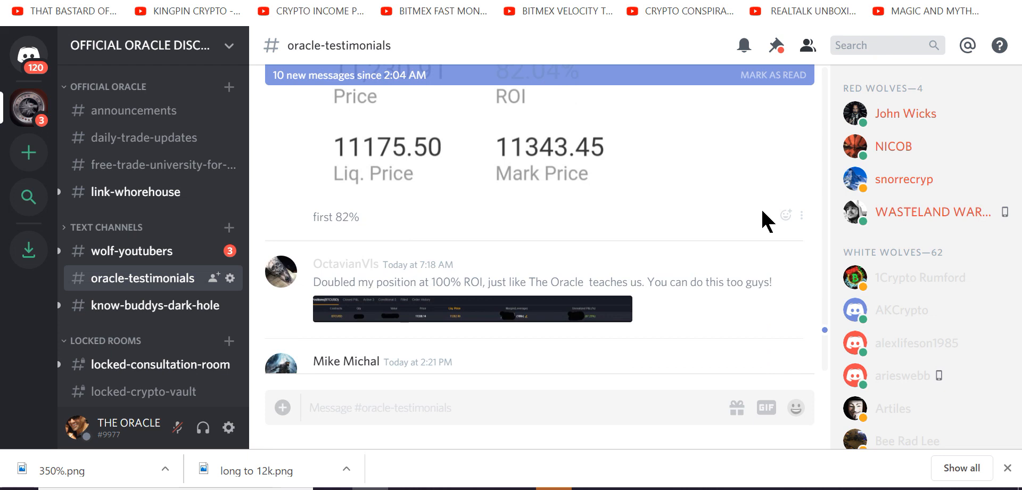
scroll(down, 3)
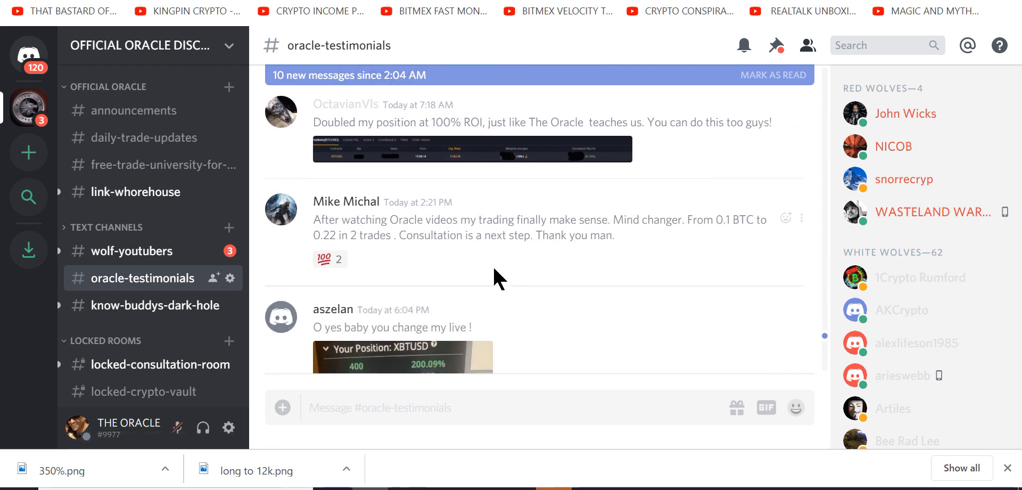
mouse_move(579, 273)
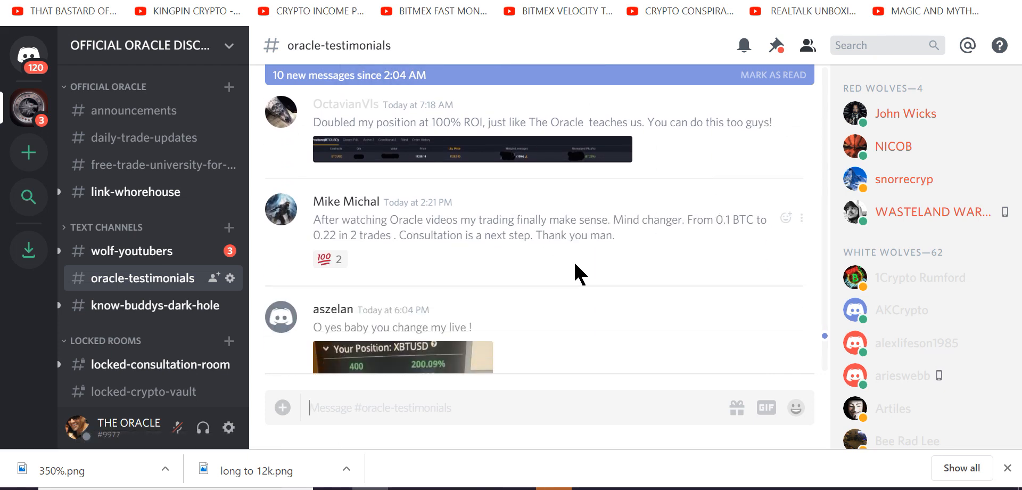
mouse_move(717, 239)
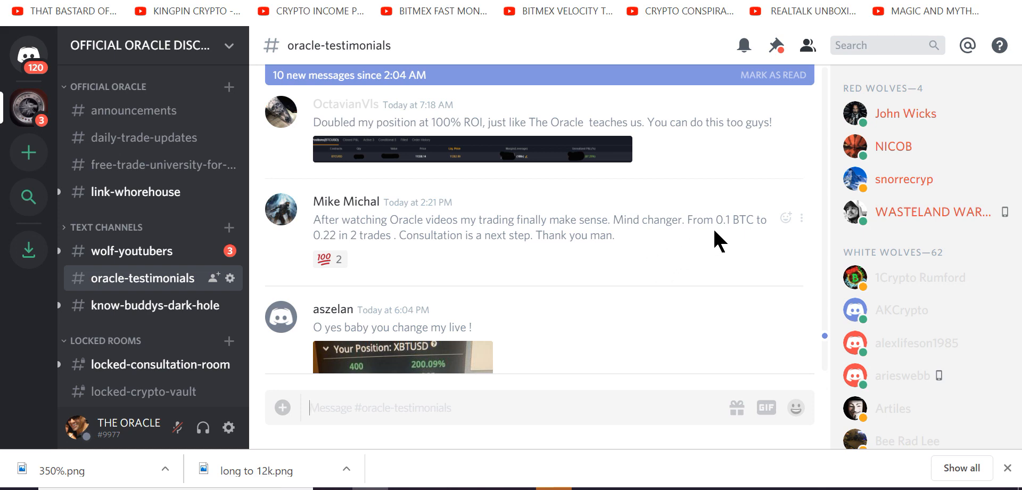
scroll(down, 3)
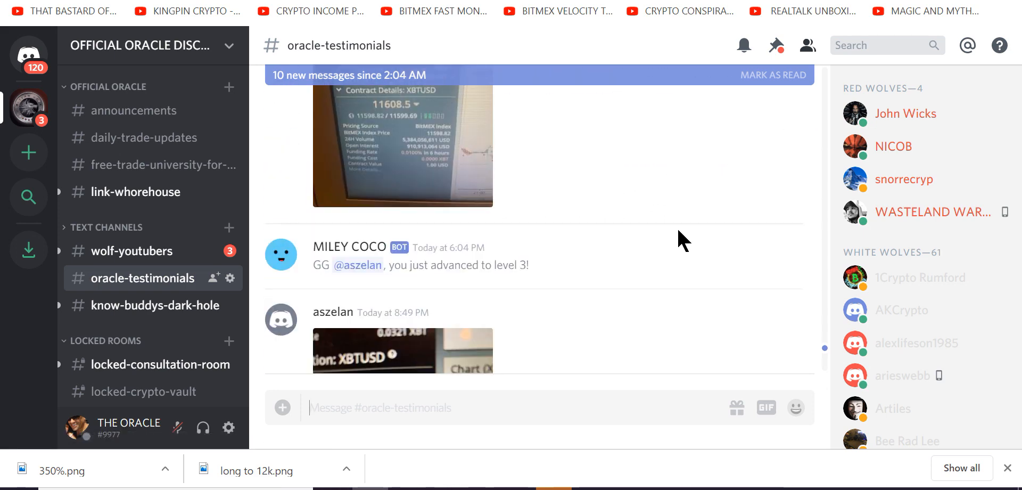
scroll(down, 3)
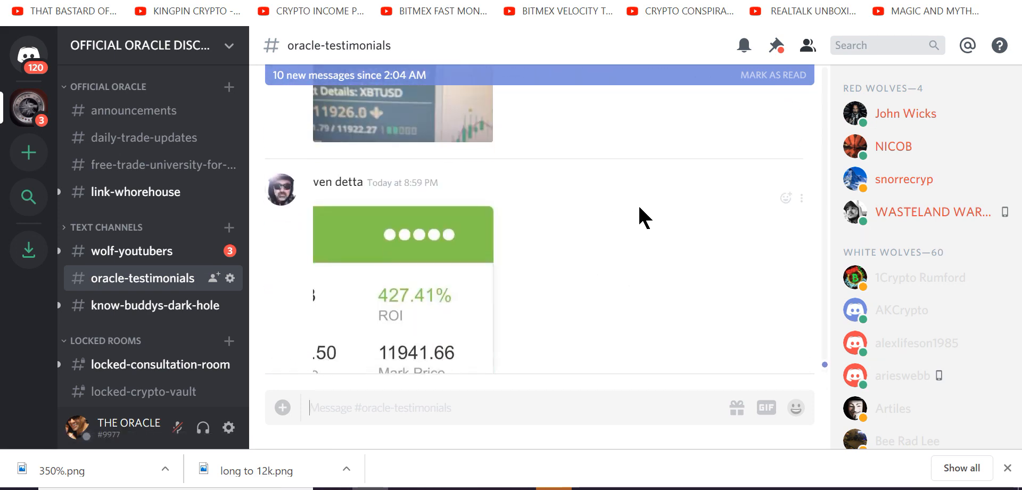
scroll(down, 3)
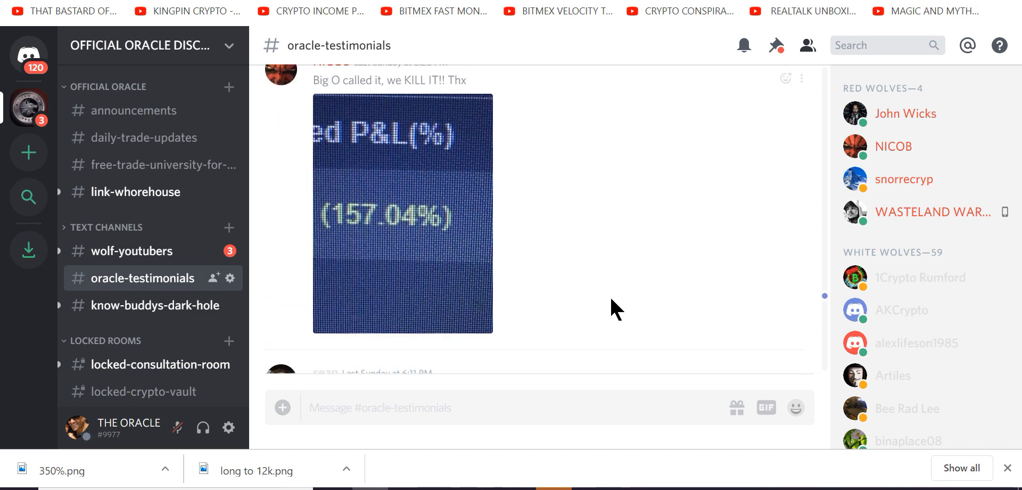
scroll(down, 3)
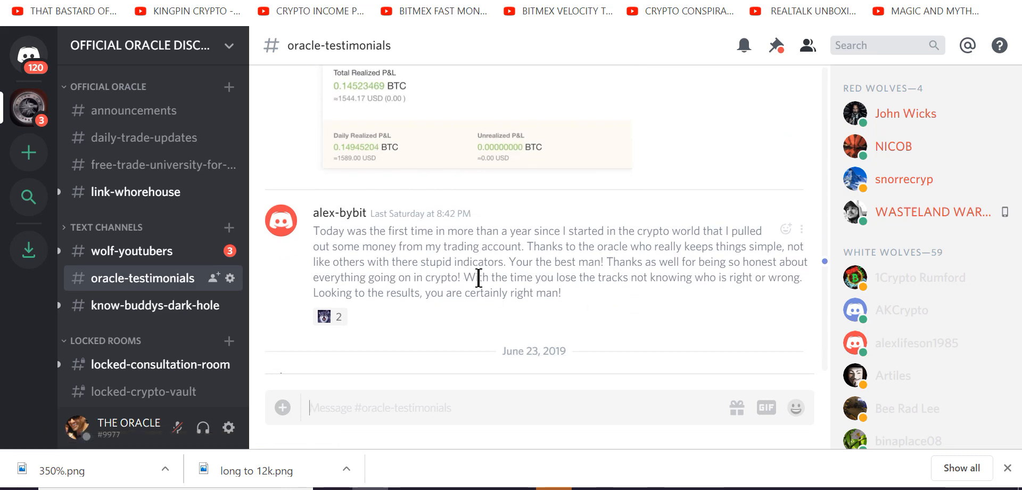
mouse_move(502, 282)
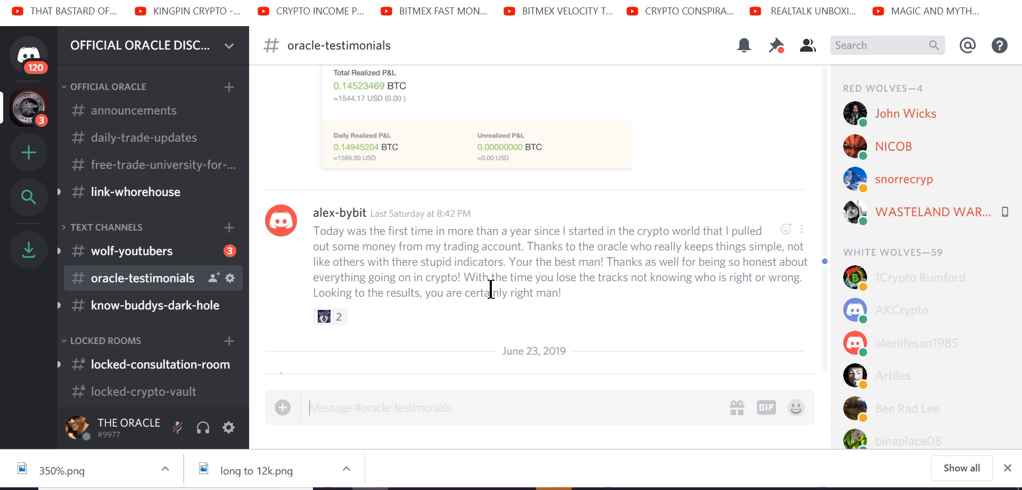
mouse_move(475, 292)
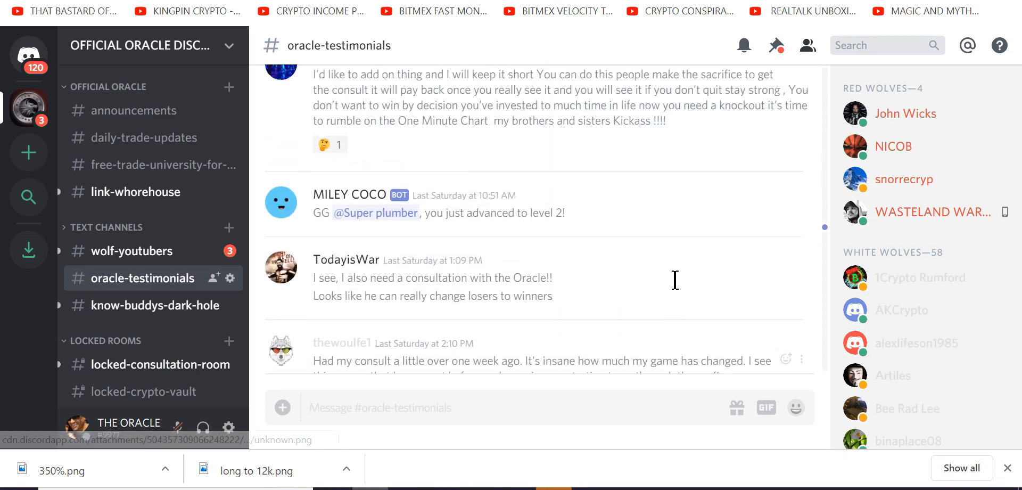
scroll(up, 3)
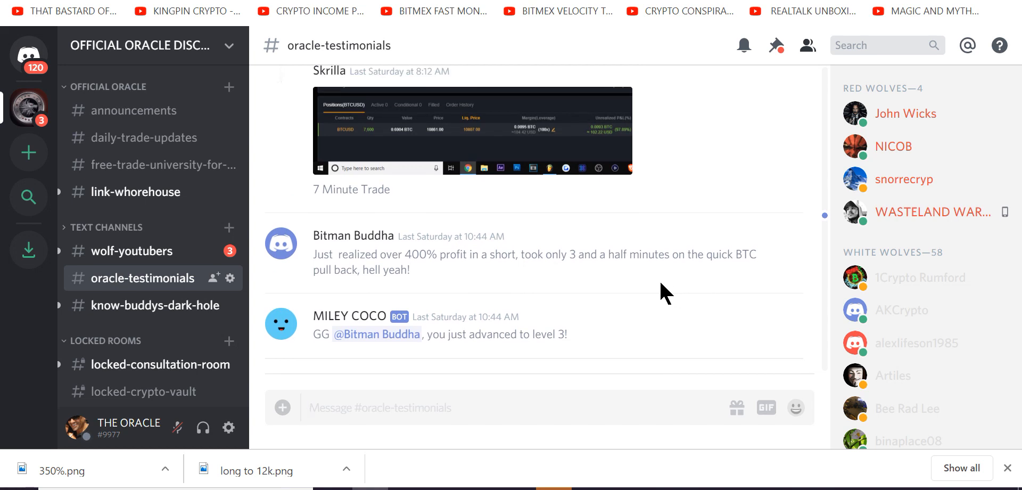
mouse_move(528, 287)
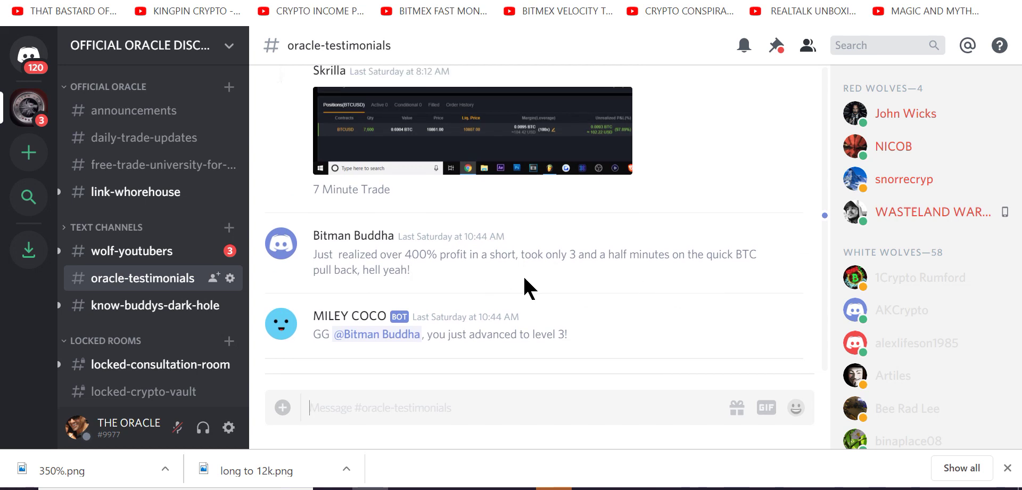
mouse_move(734, 299)
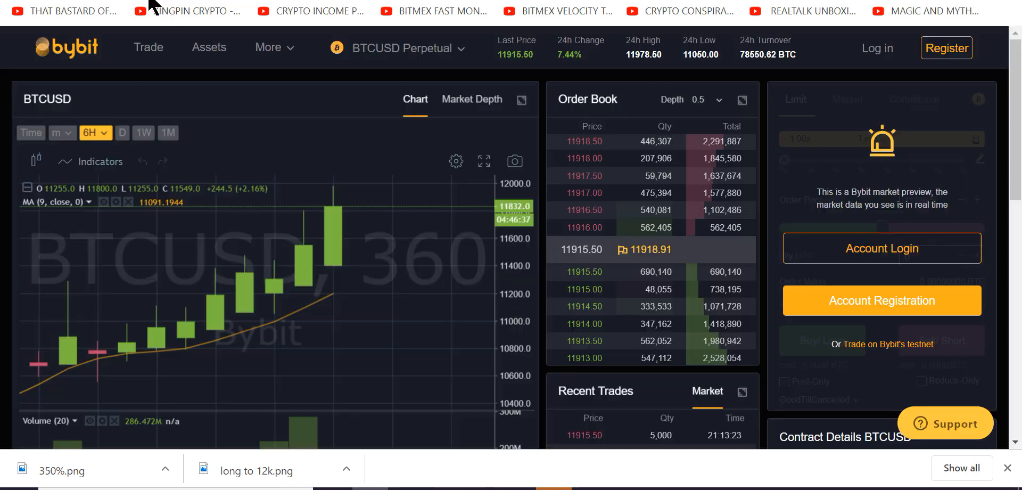
mouse_move(399, 135)
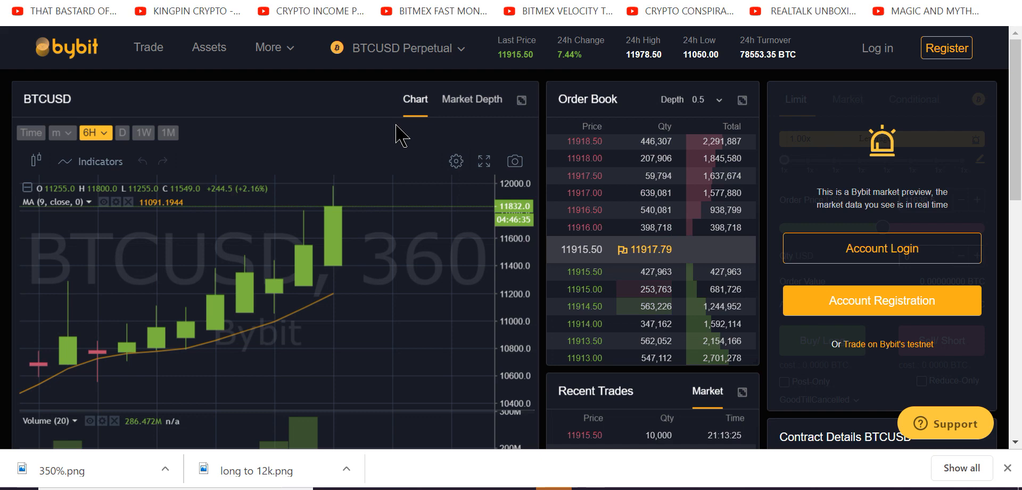
mouse_move(248, 292)
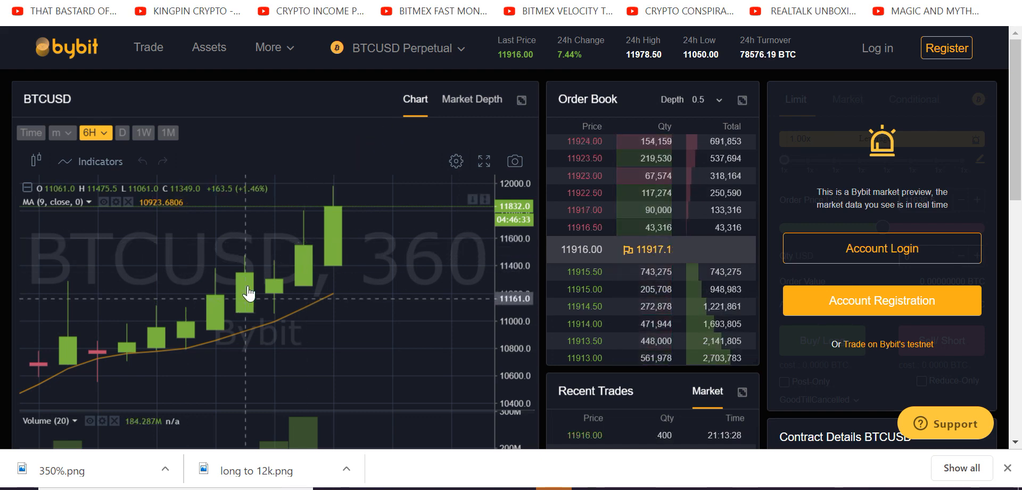
mouse_move(337, 261)
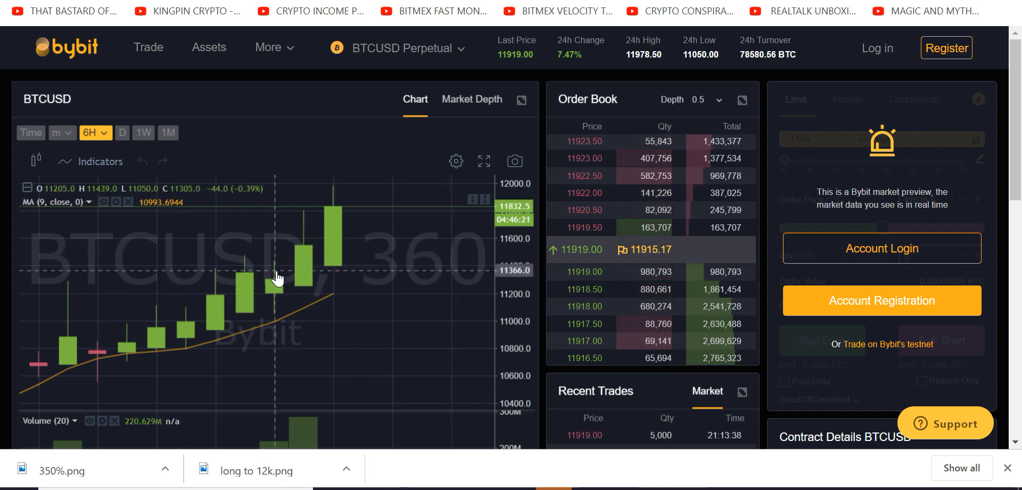
mouse_move(278, 275)
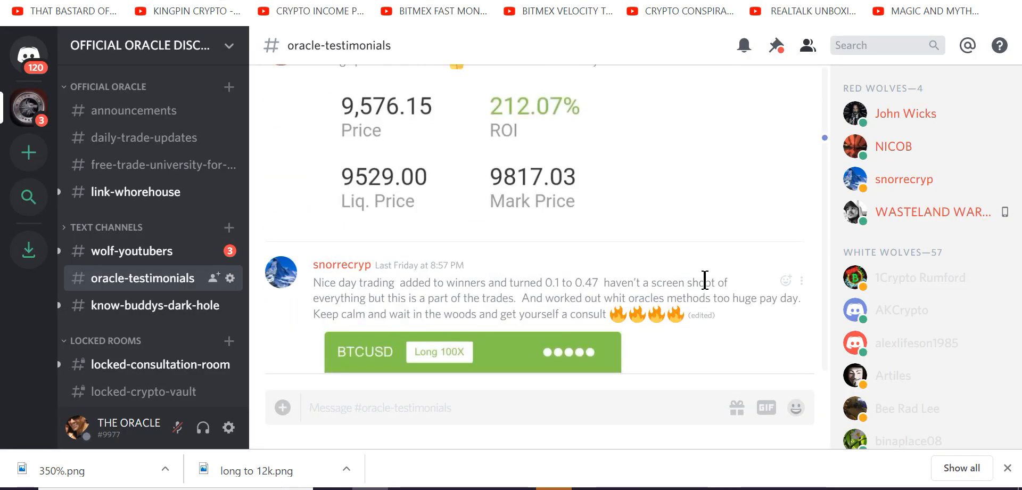
Scroll back through the testimonials to the mid-June posts
scroll(up, 3)
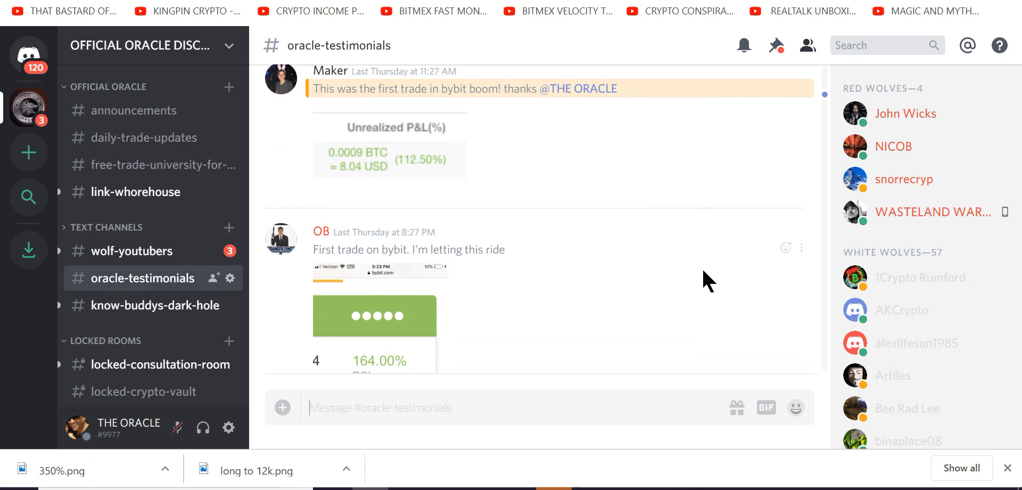
scroll(down, 3)
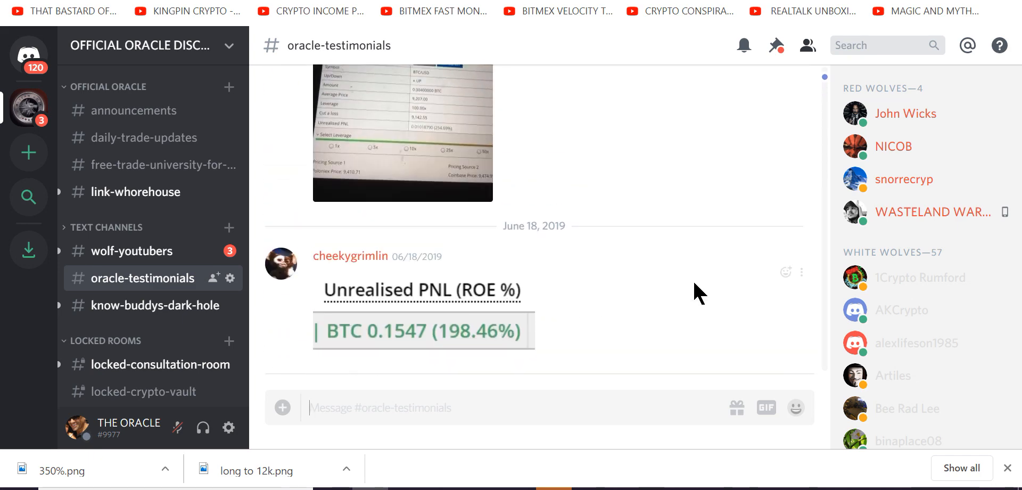
scroll(up, 3)
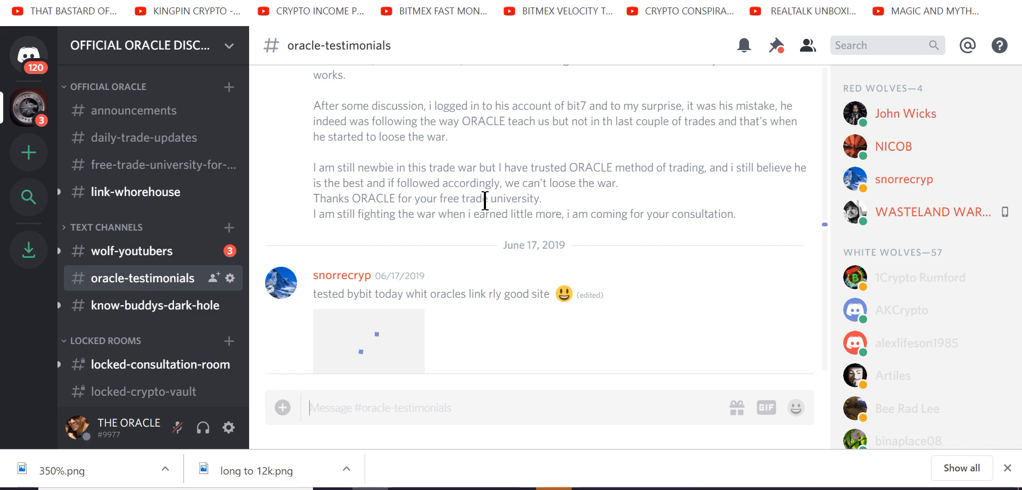
scroll(up, 3)
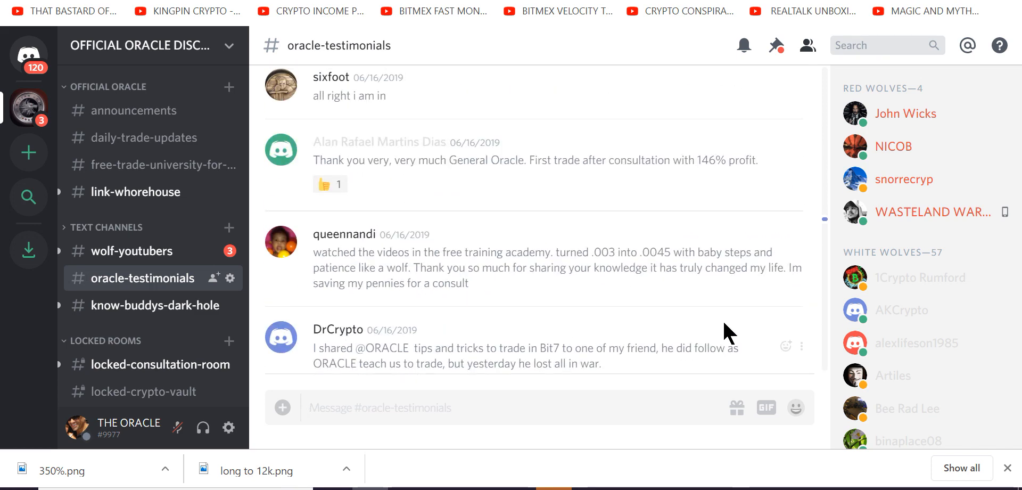
mouse_move(642, 219)
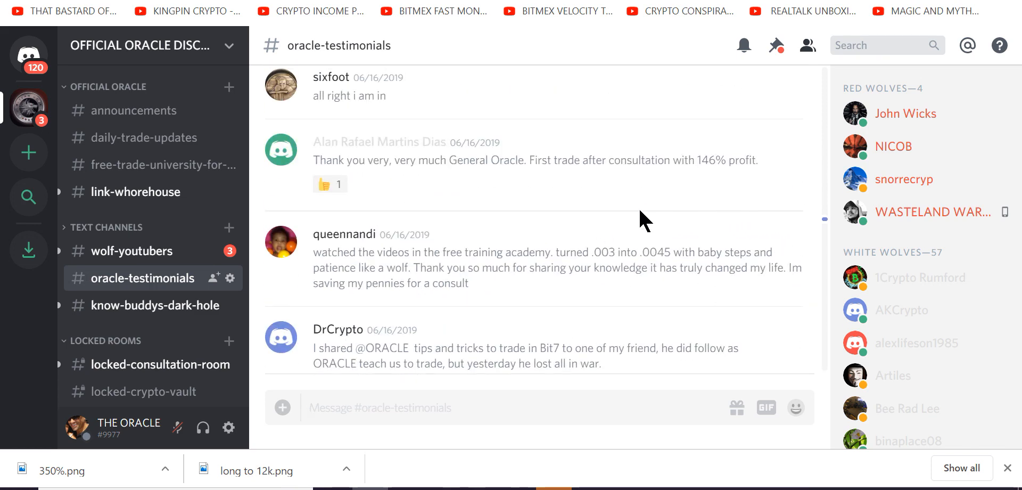
mouse_move(718, 211)
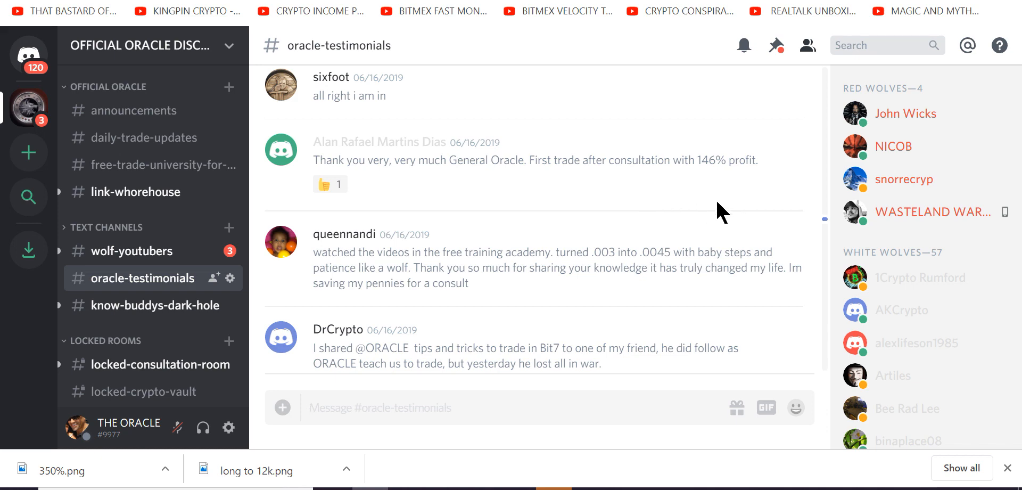
mouse_move(547, 291)
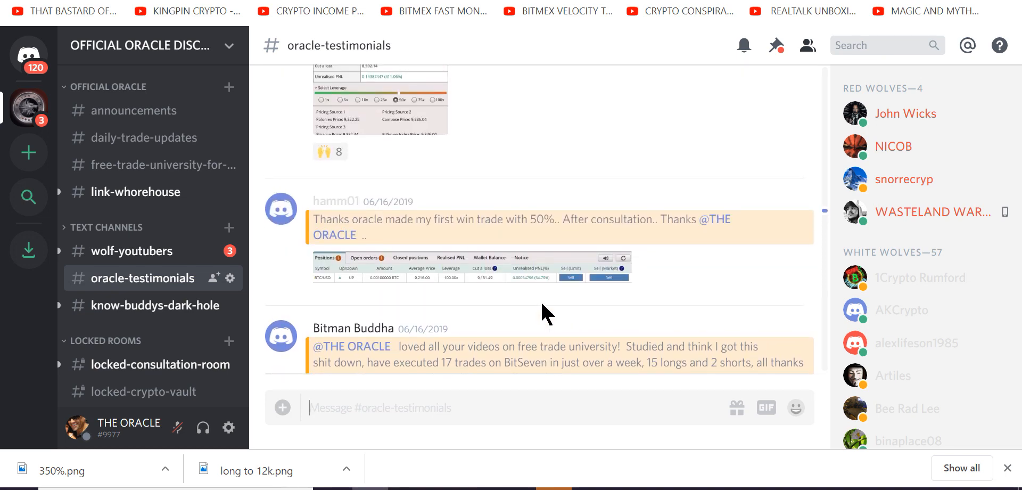
scroll(up, 3)
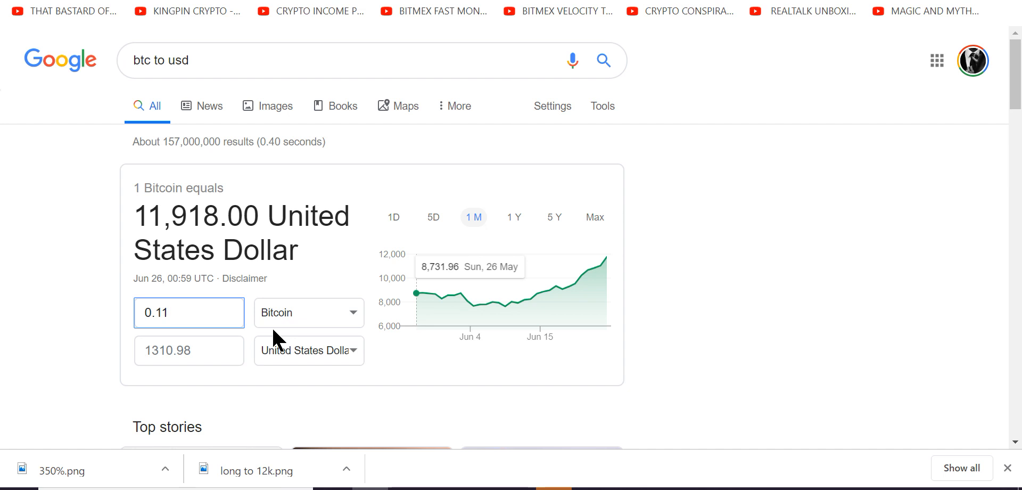
mouse_move(147, 27)
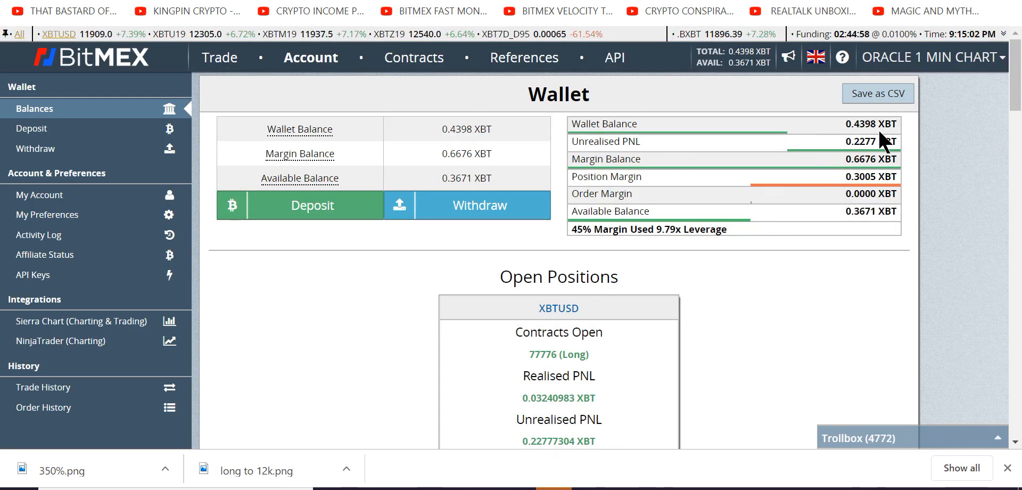
double_click(860, 140)
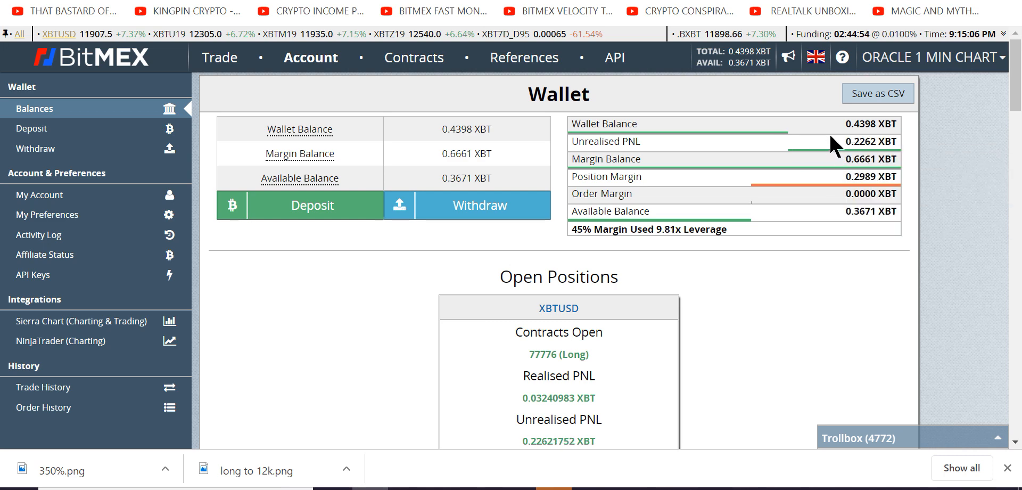
right_click(870, 140)
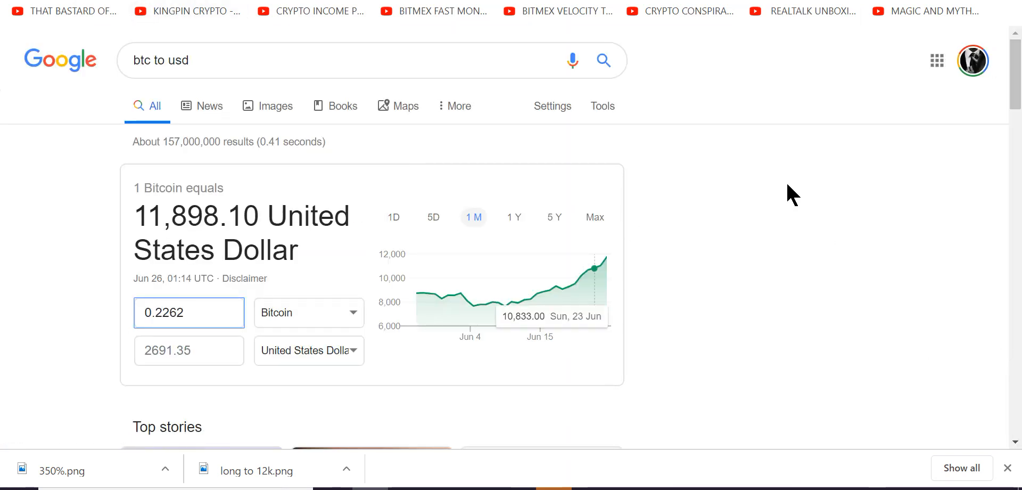
mouse_move(689, 162)
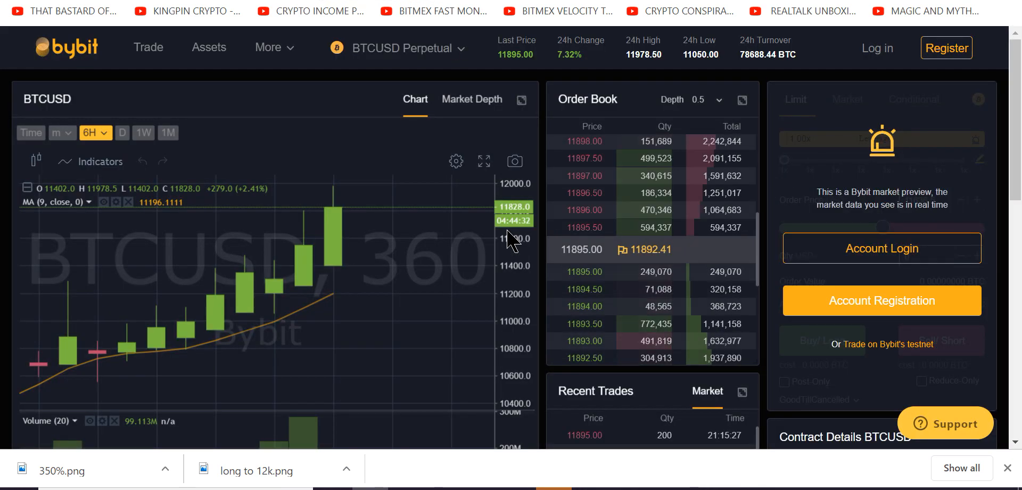
scroll(down, 3)
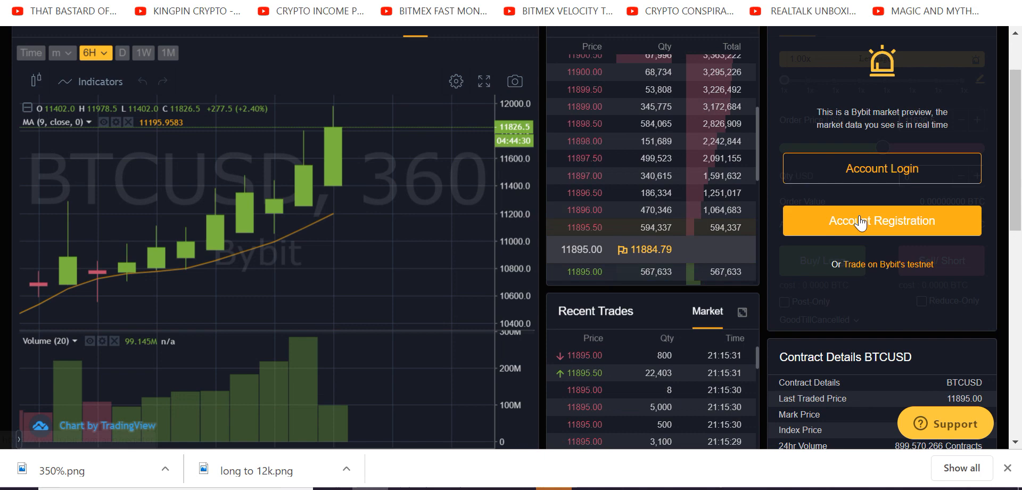
scroll(up, 3)
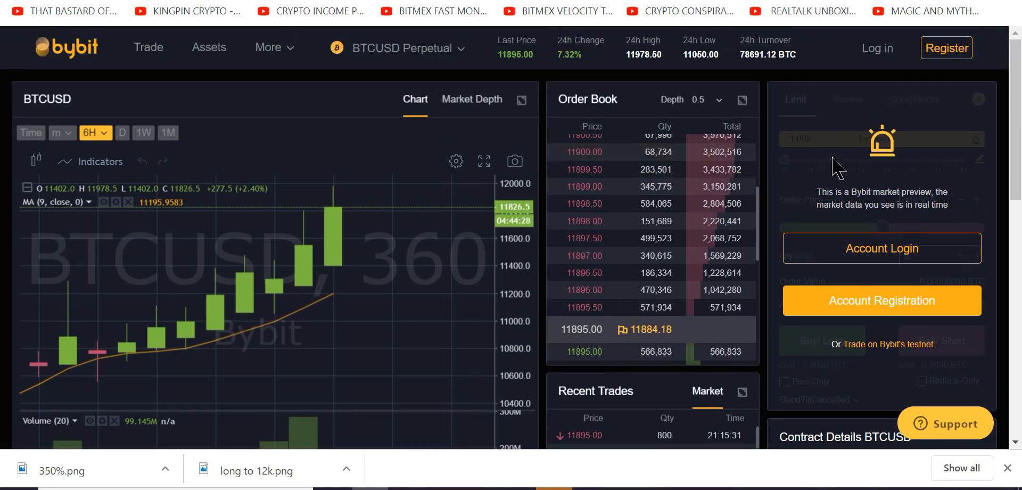
scroll(down, 3)
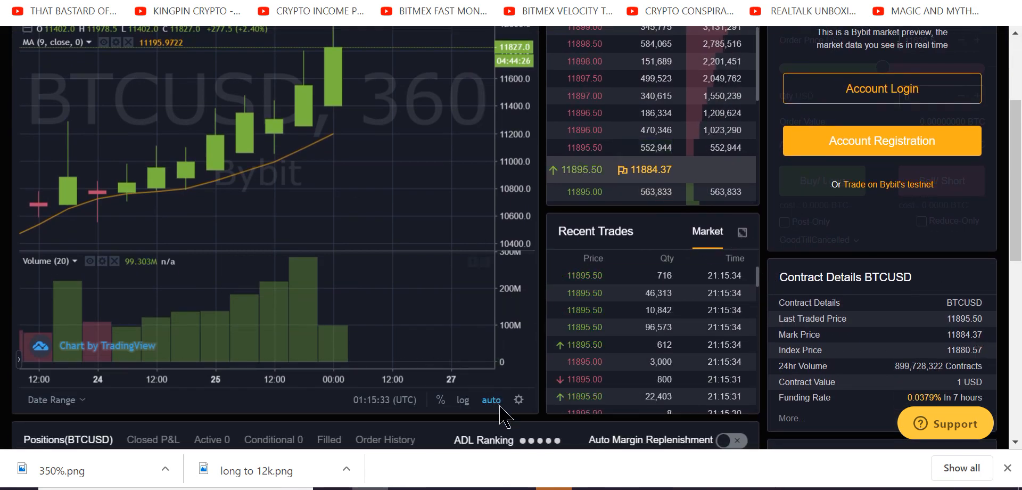
scroll(up, 3)
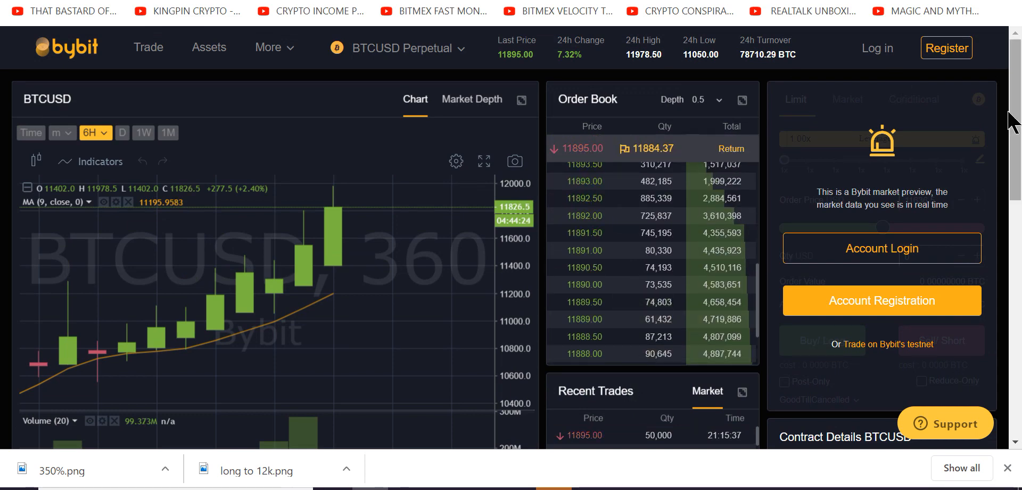
scroll(down, 3)
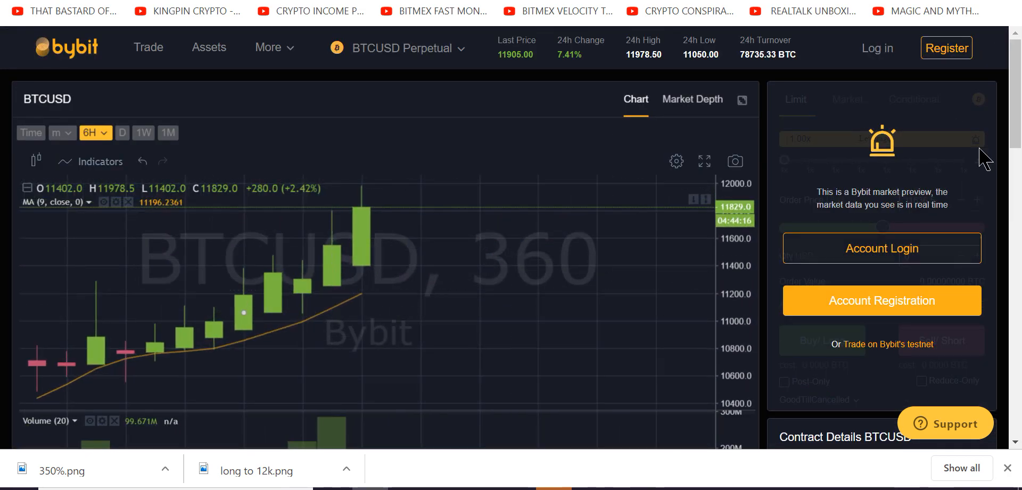
scroll(down, 3)
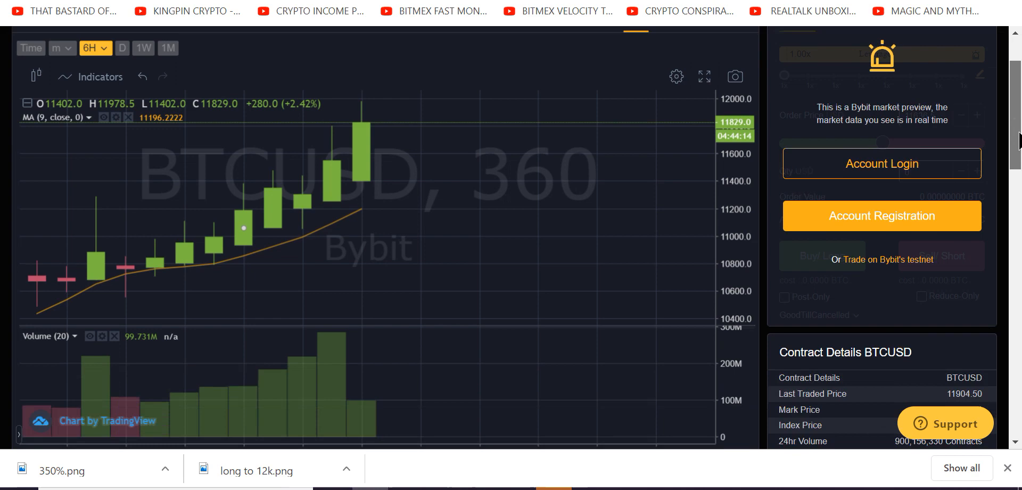
scroll(down, 3)
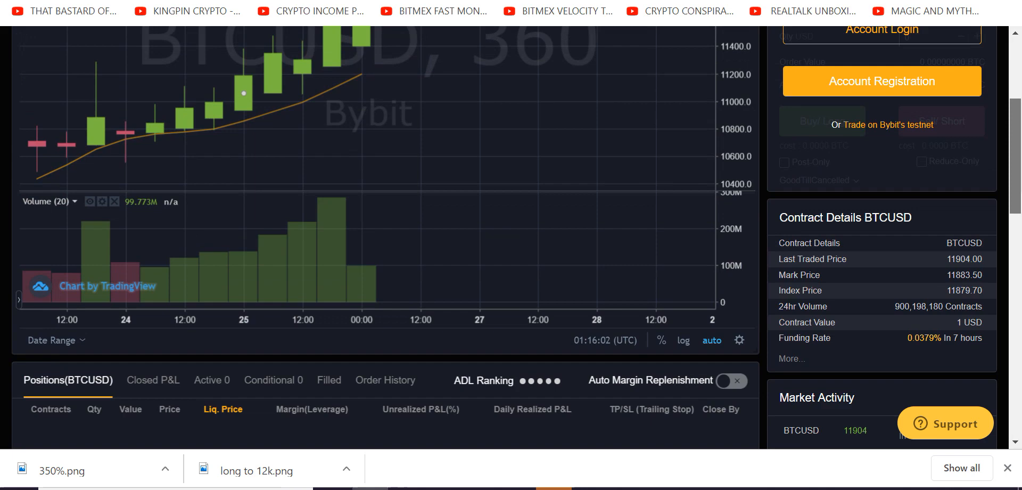
scroll(down, 3)
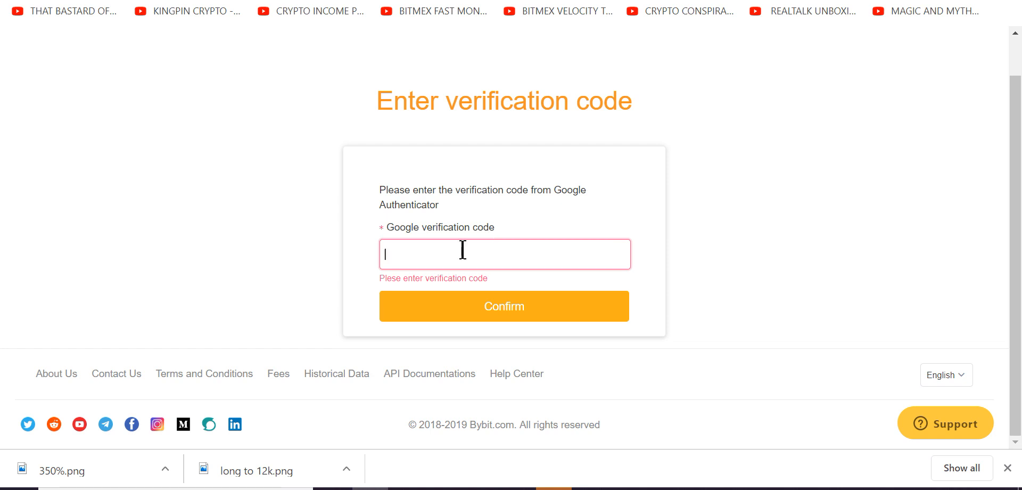
Enter the 6-digit Google Authenticator code and confirm to sign in to BTCUSD trading
text(7)
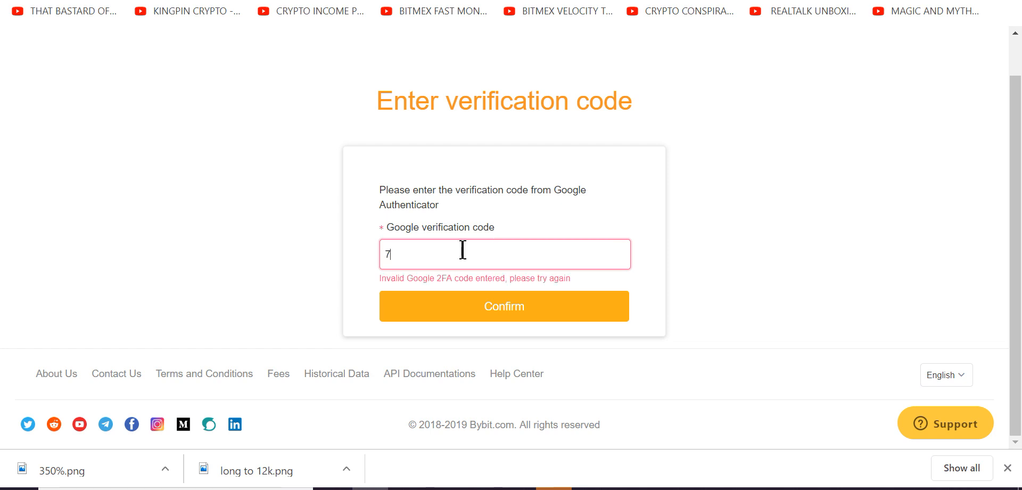
text(35)
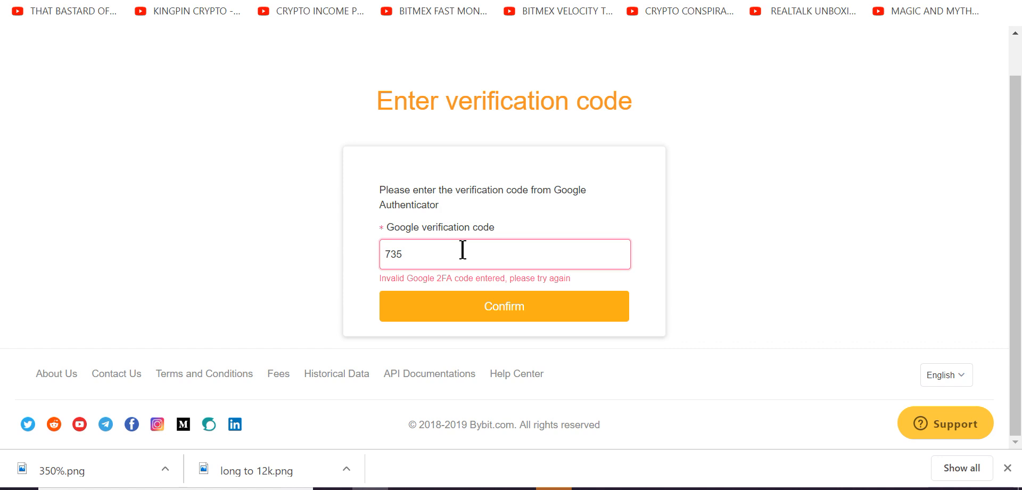
text(035)
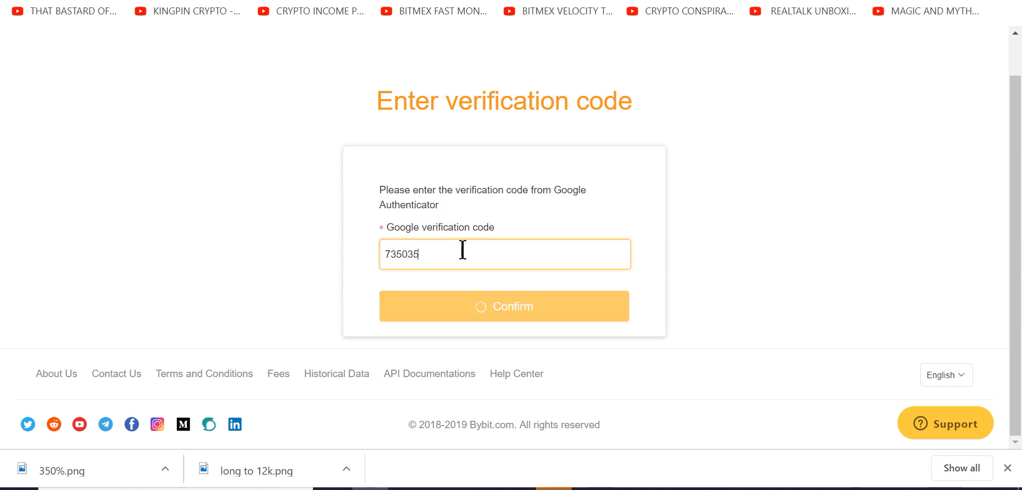
click(504, 306)
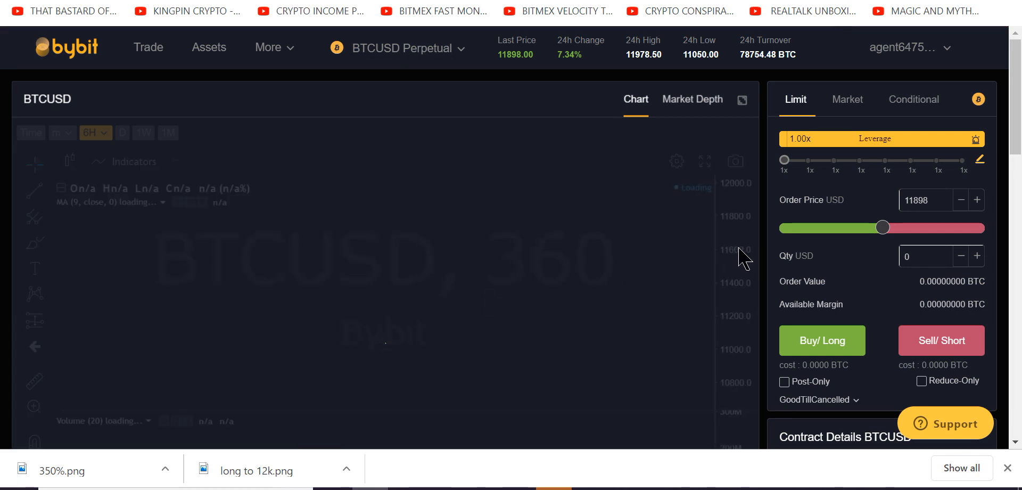
Drag the Leverage slider up from 10x to 50x for the BTCUSD position
drag(785, 159, 885, 158)
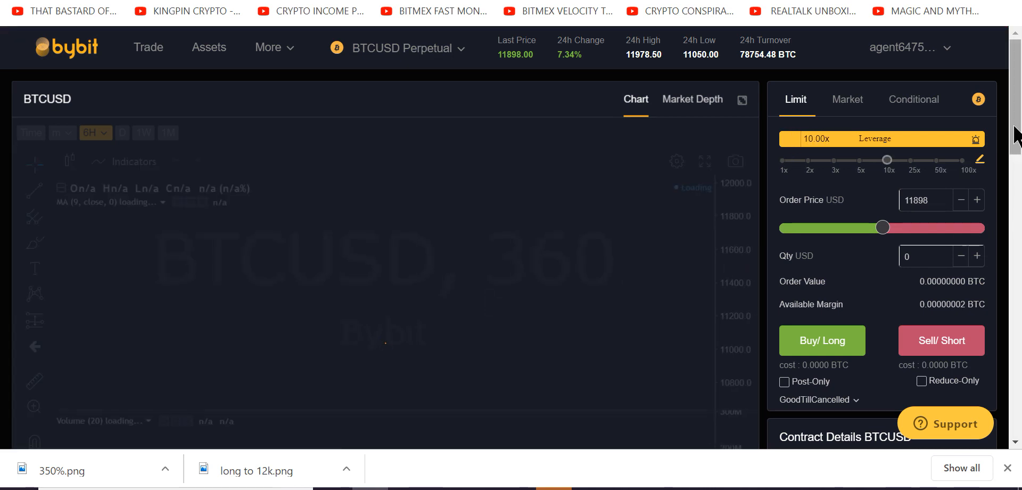
scroll(down, 3)
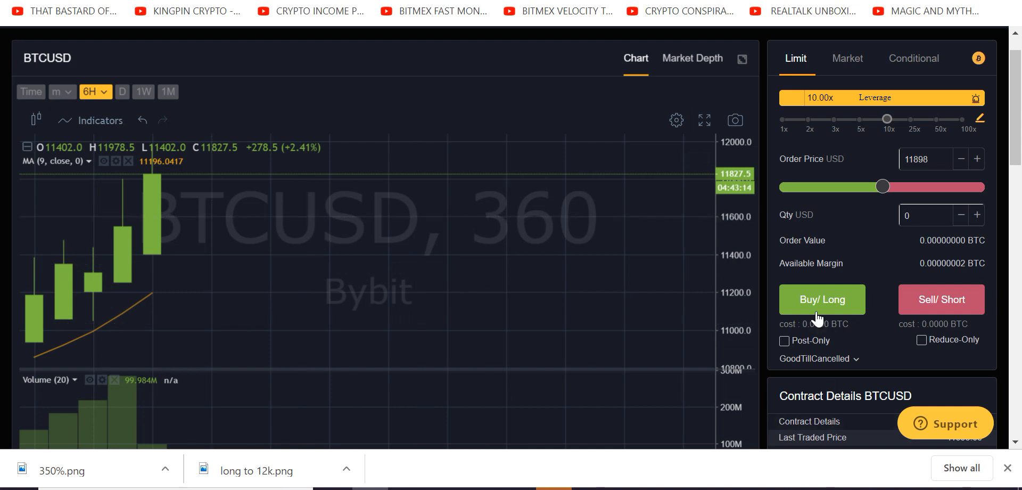
mouse_move(906, 123)
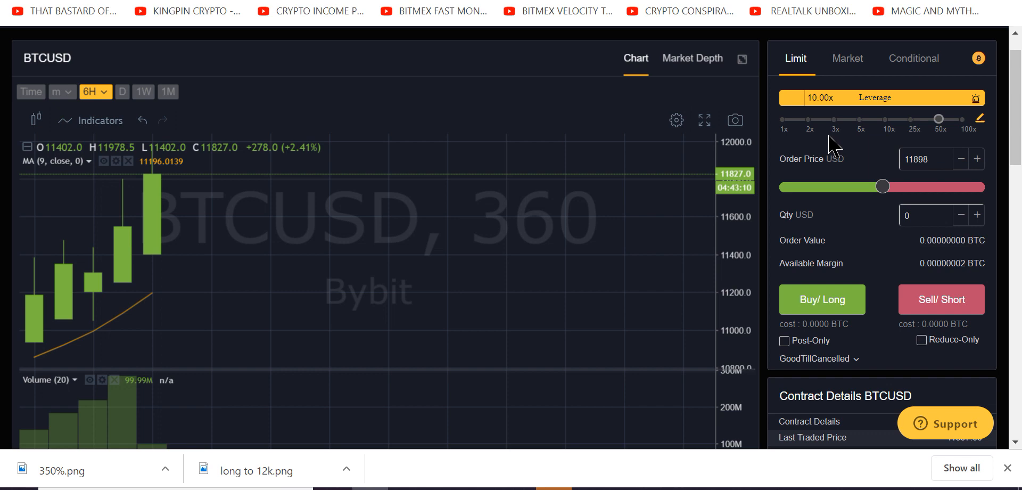
scroll(down, 3)
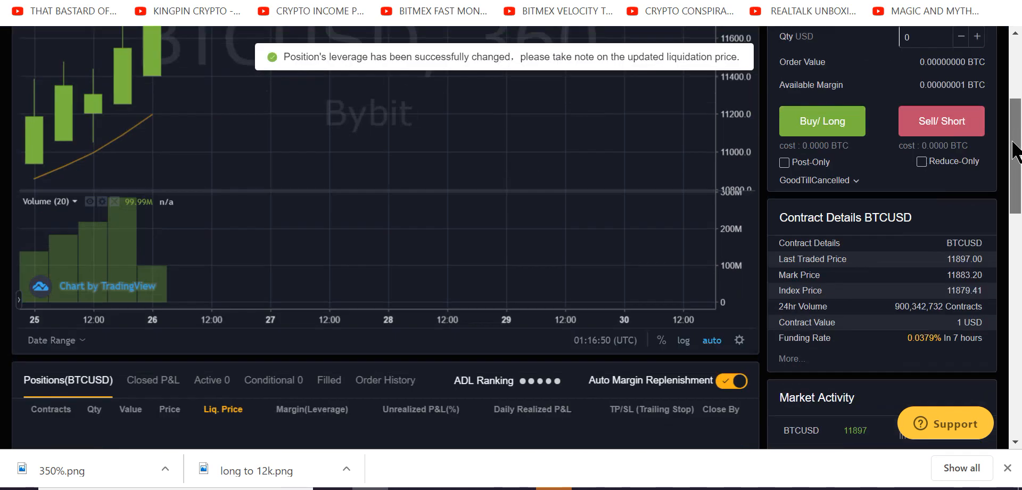
scroll(up, 3)
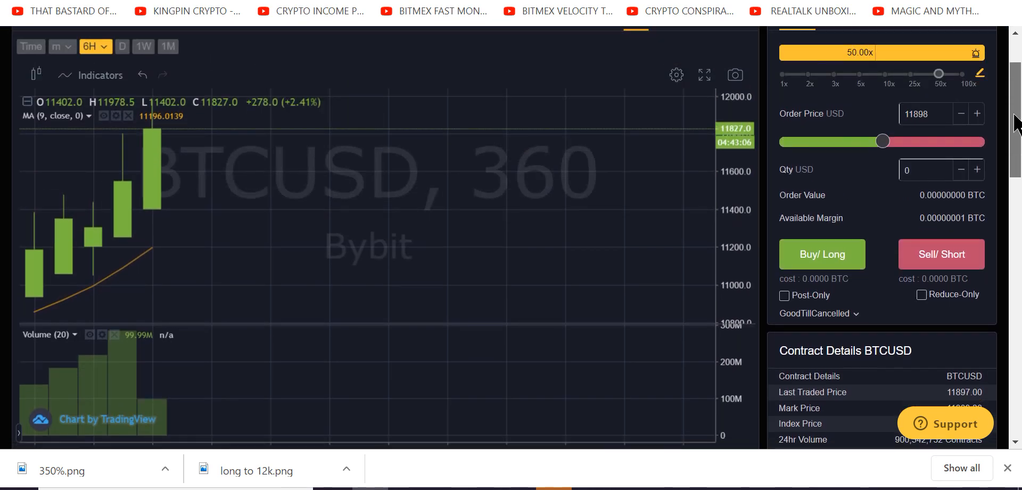
scroll(down, 3)
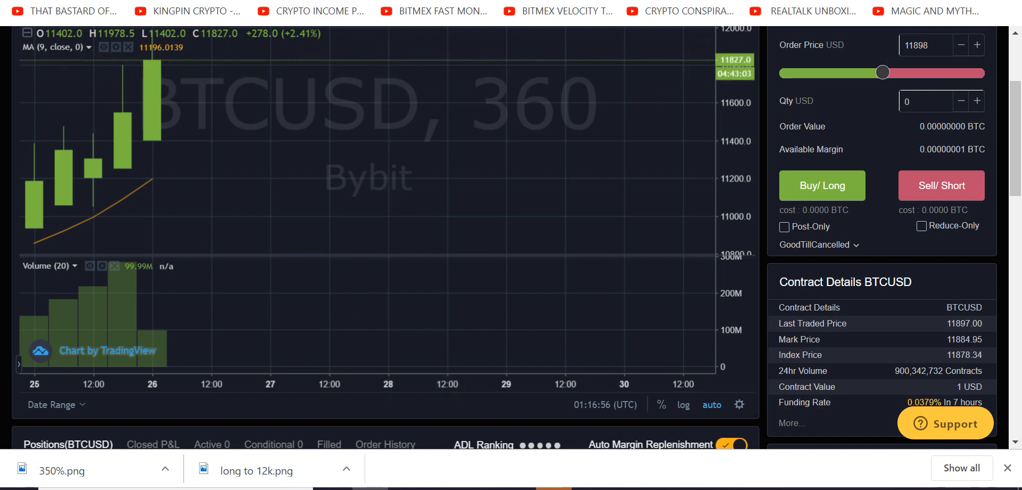
mouse_move(405, 102)
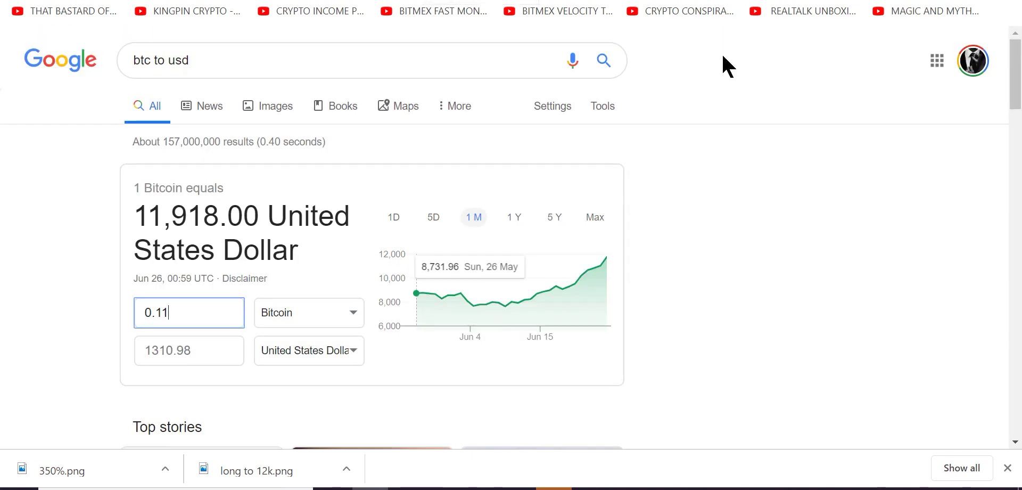
mouse_move(182, 320)
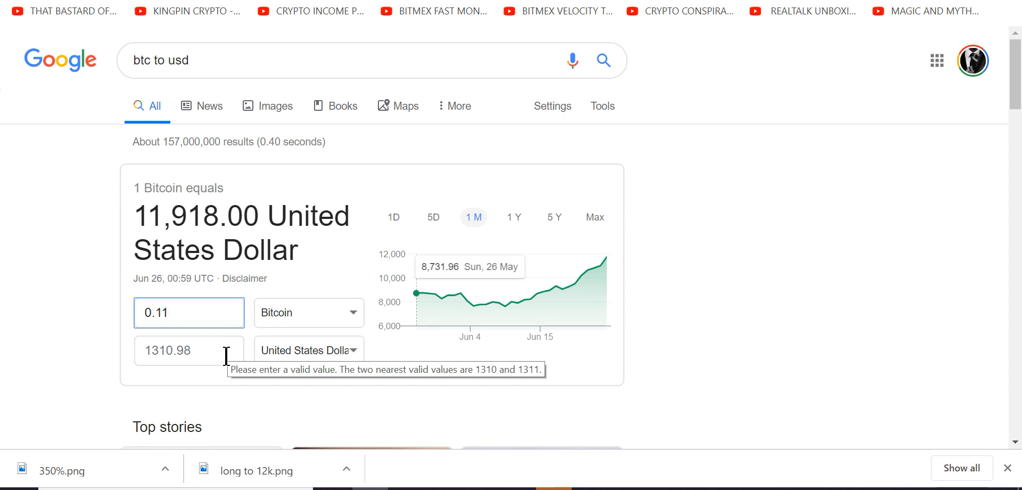
Enter 0.11 in the Bitcoin amount box, giving 1310.98 US dollars
click(190, 312)
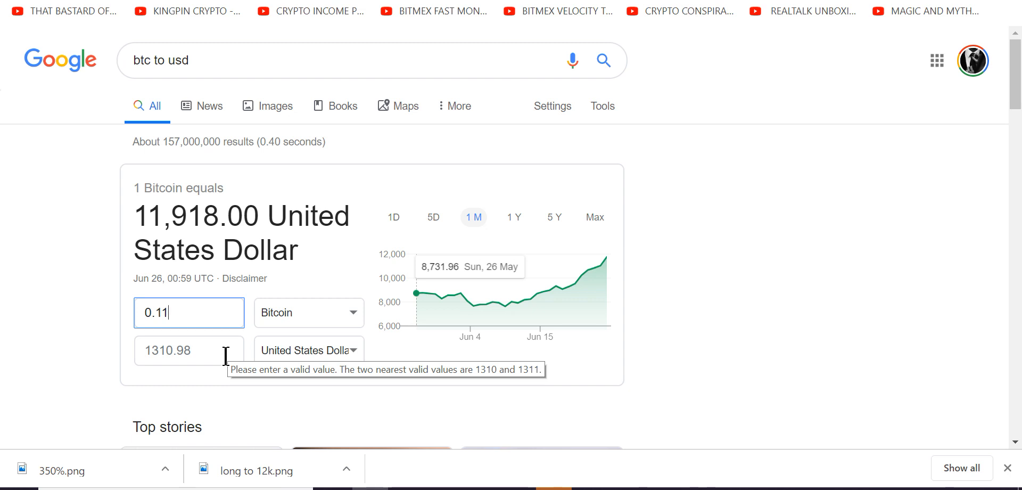
mouse_move(225, 362)
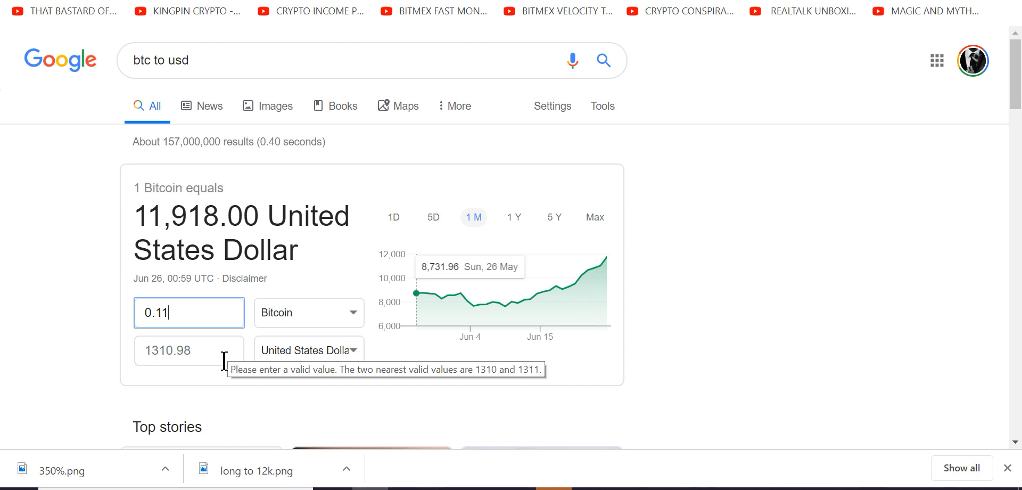
mouse_move(185, 420)
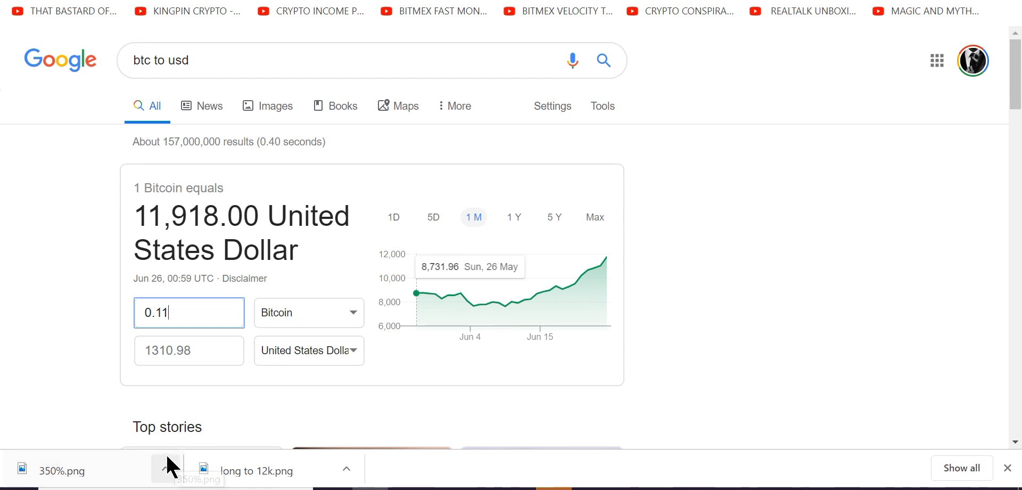
mouse_move(725, 358)
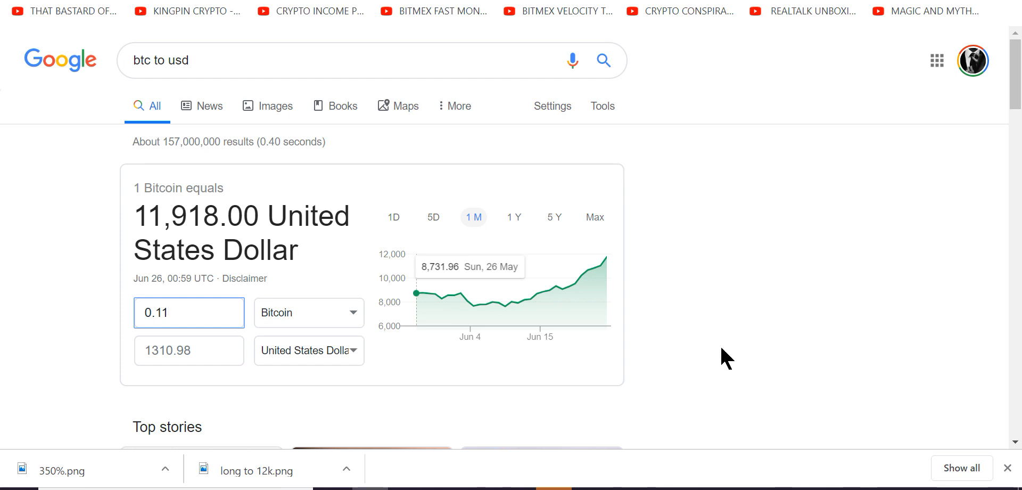
mouse_move(688, 372)
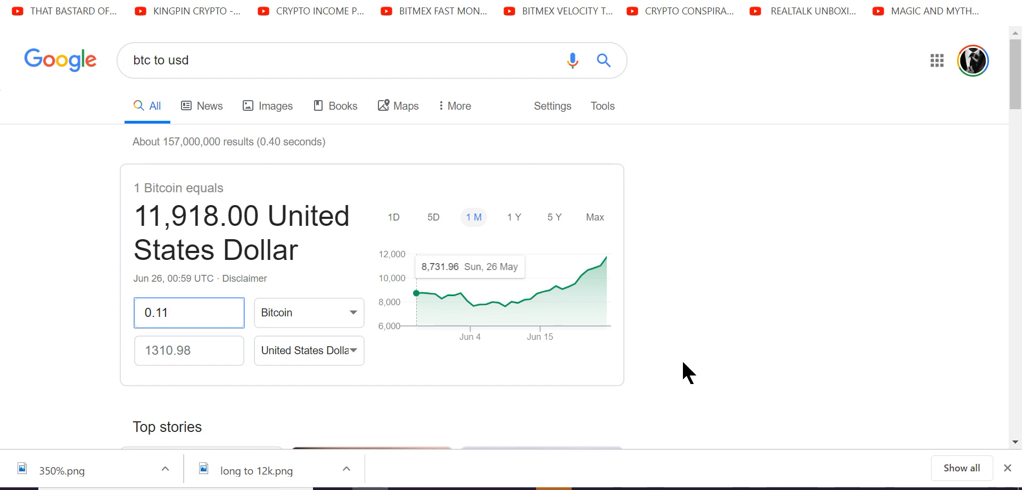
mouse_move(684, 372)
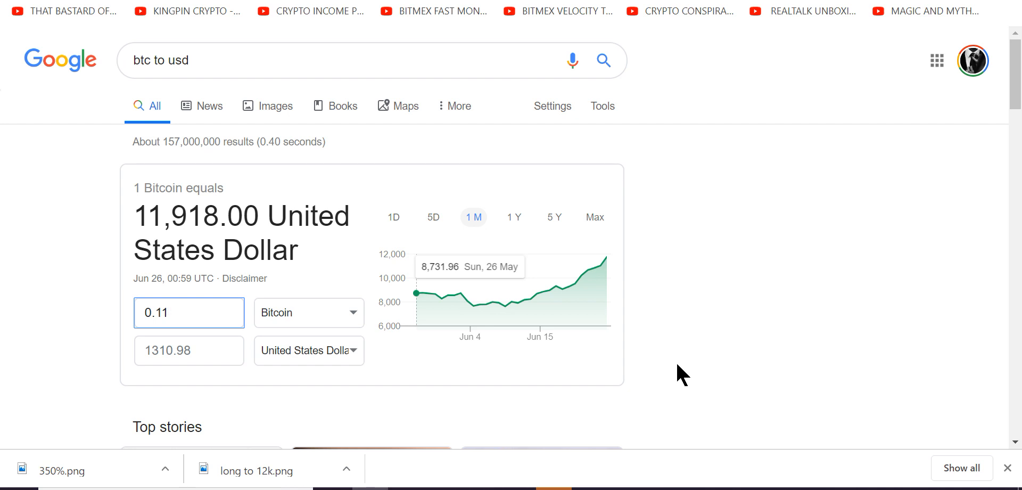
click(189, 312)
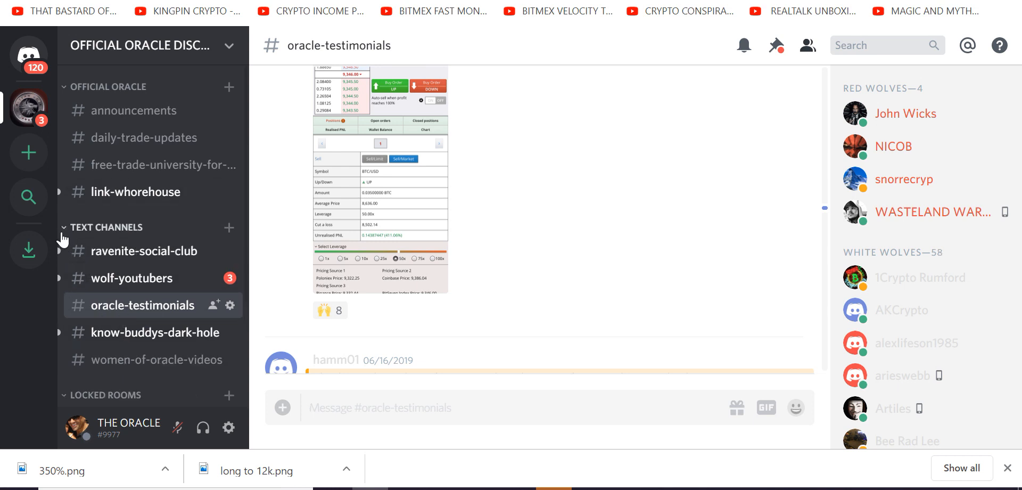
Reply 'guessing lol' in #ravenite-social-club, then move to #locked-consultation-room
click(146, 250)
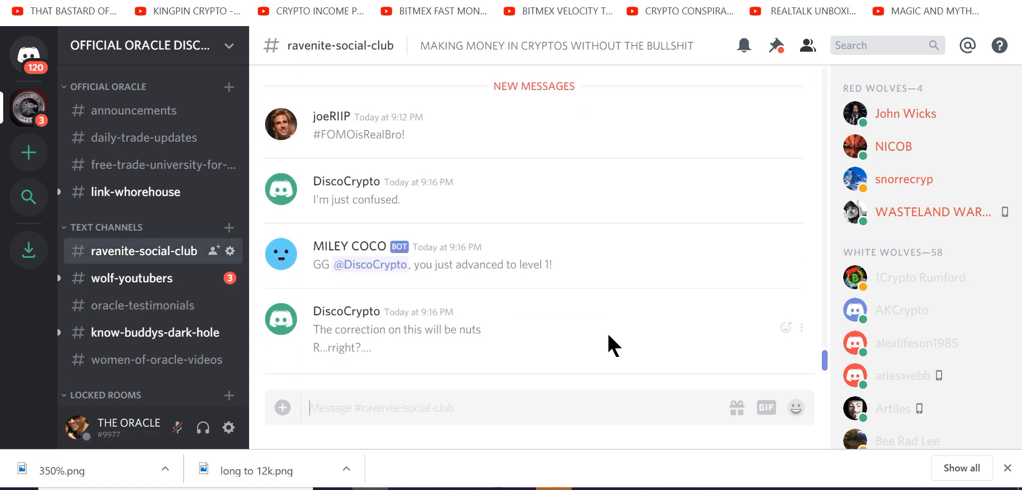
mouse_move(486, 360)
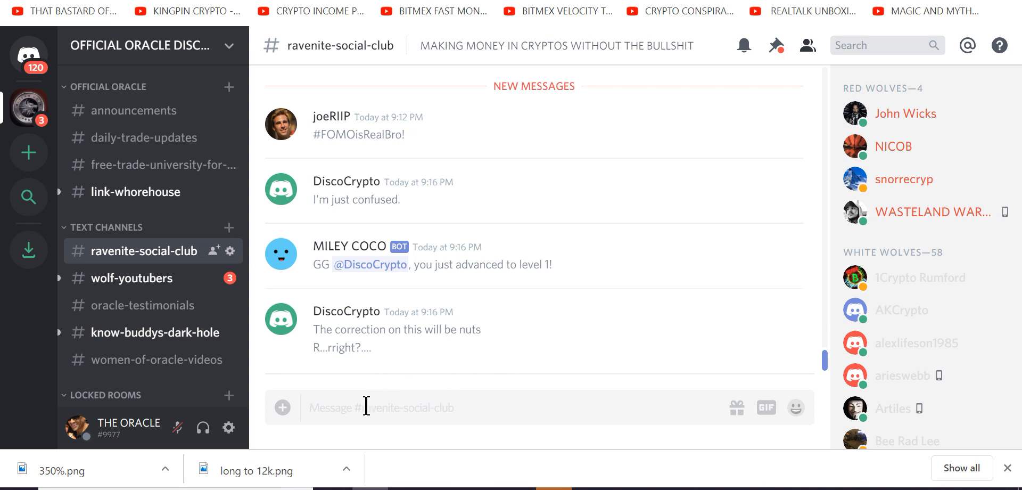
text(guessing lol)
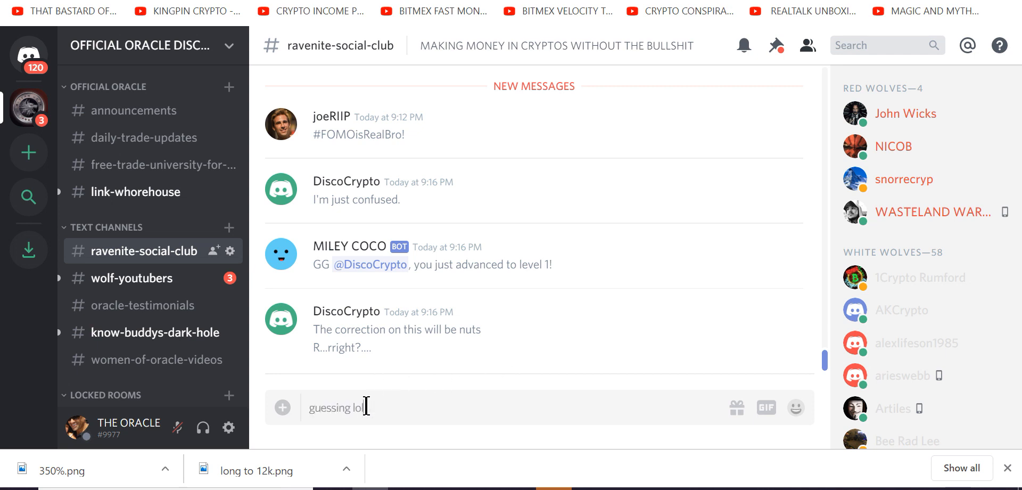
key(Return)
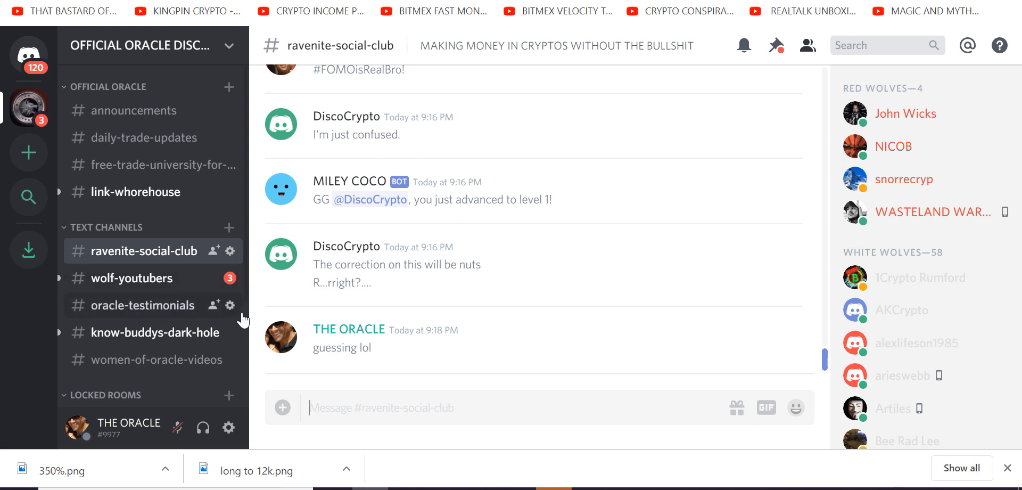
mouse_move(229, 304)
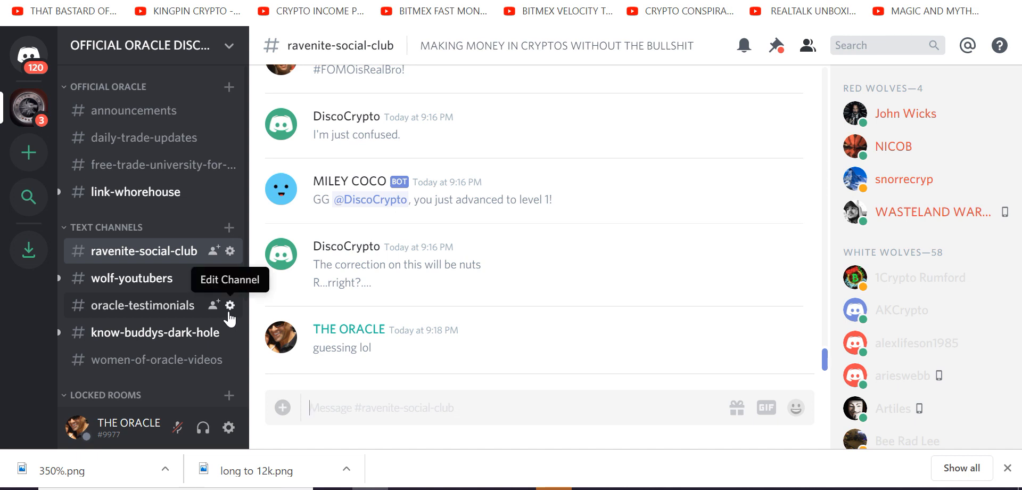
mouse_move(217, 323)
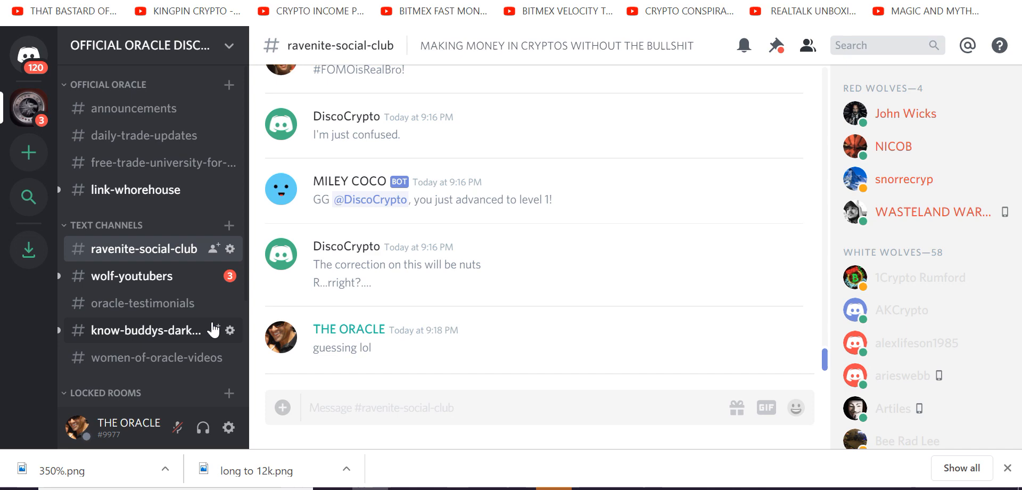
click(144, 338)
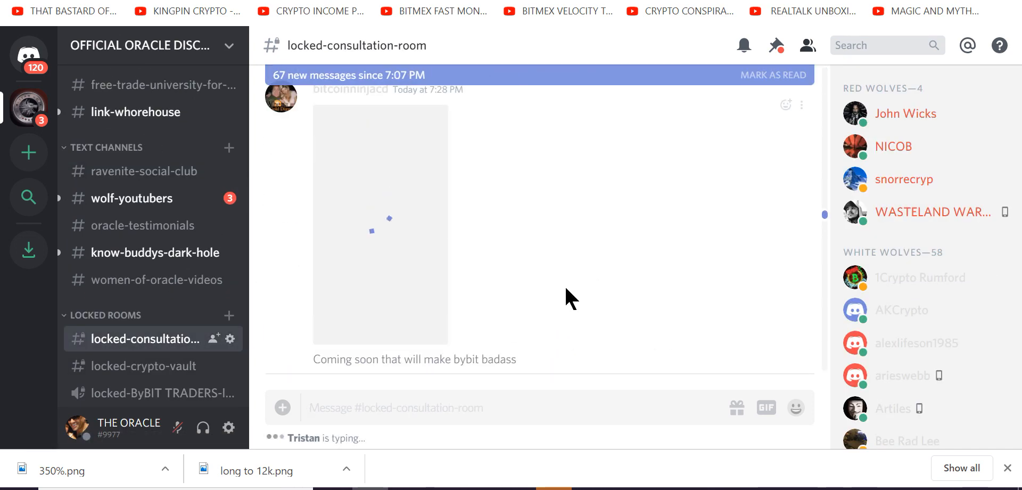
scroll(up, 3)
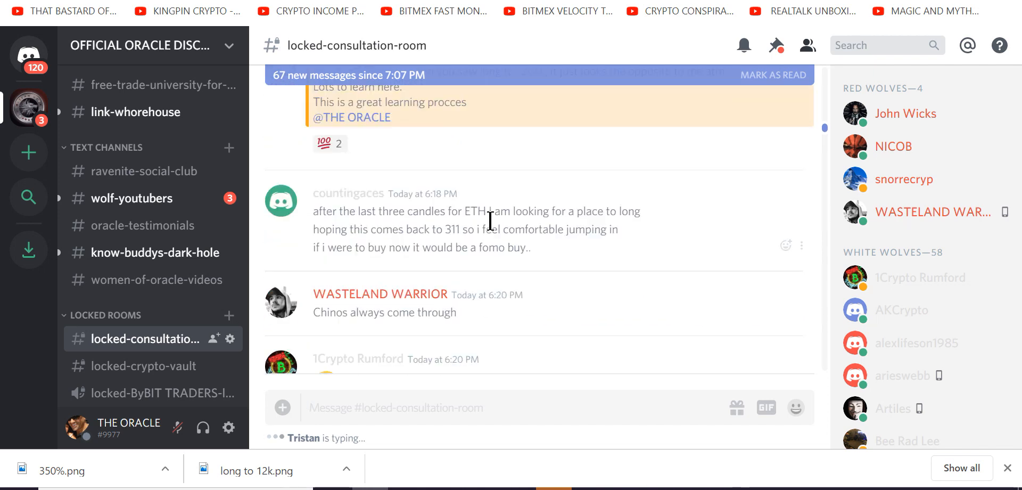
scroll(down, 3)
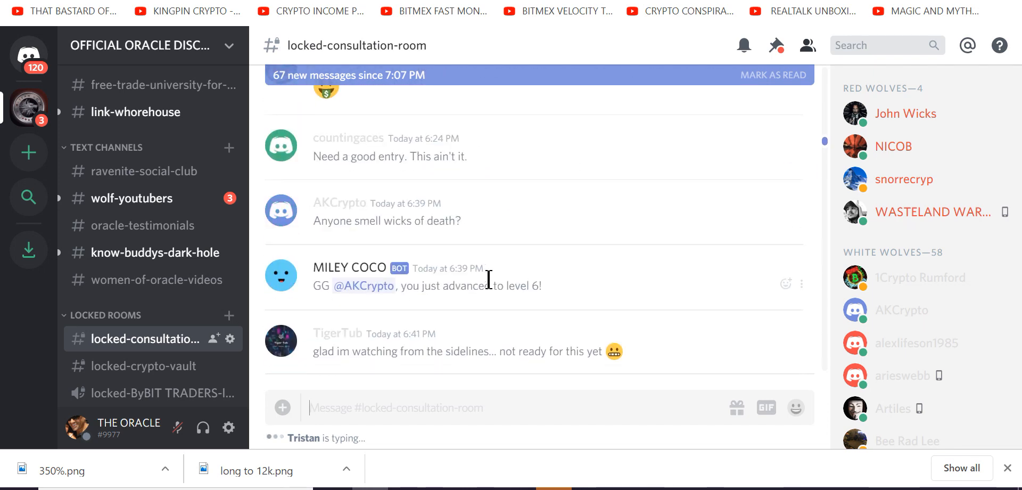
scroll(down, 3)
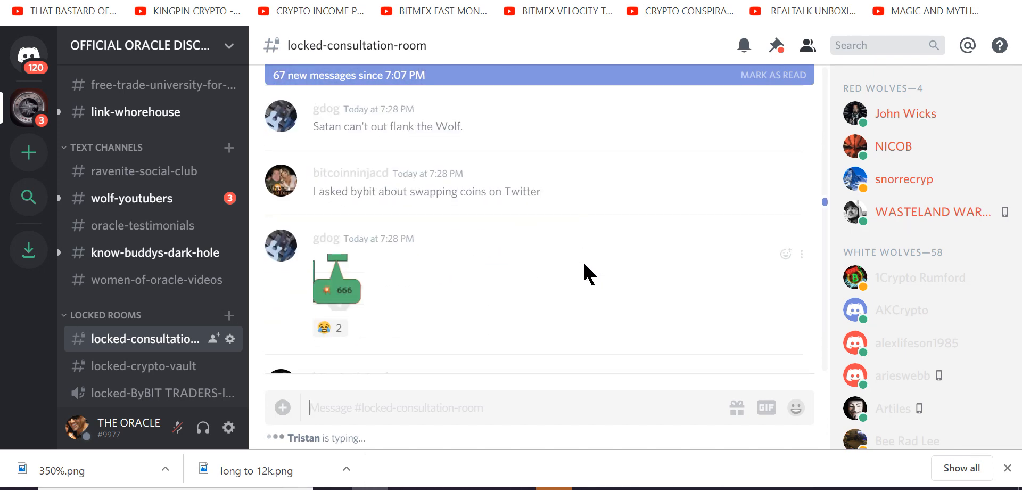
scroll(down, 3)
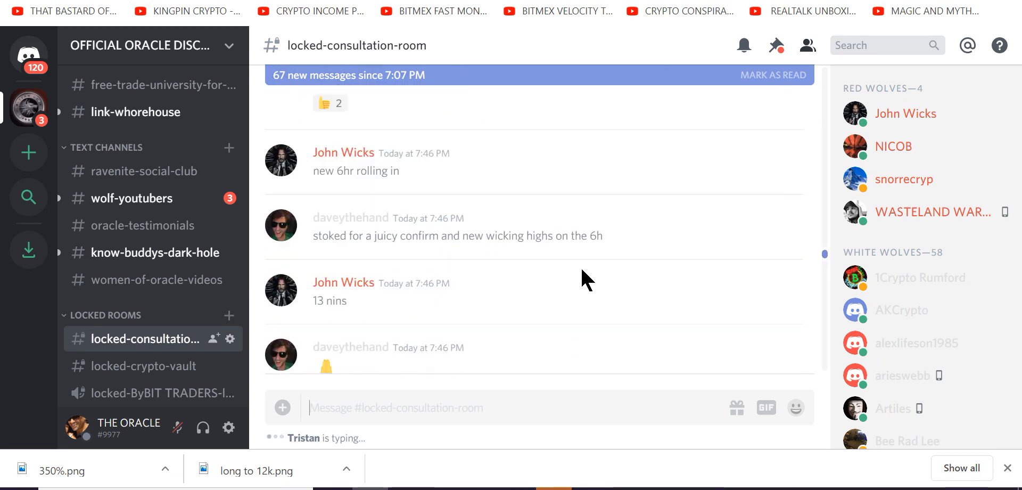
scroll(down, 3)
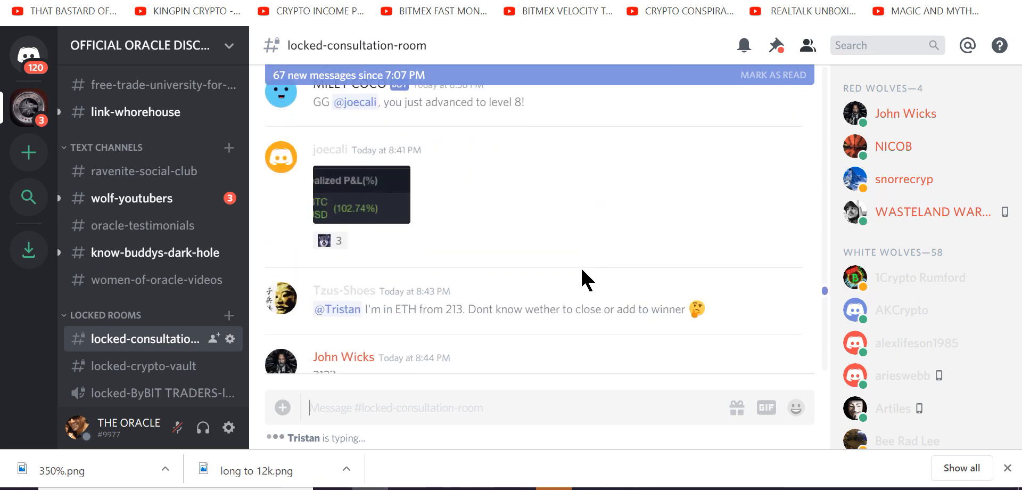
mouse_move(531, 276)
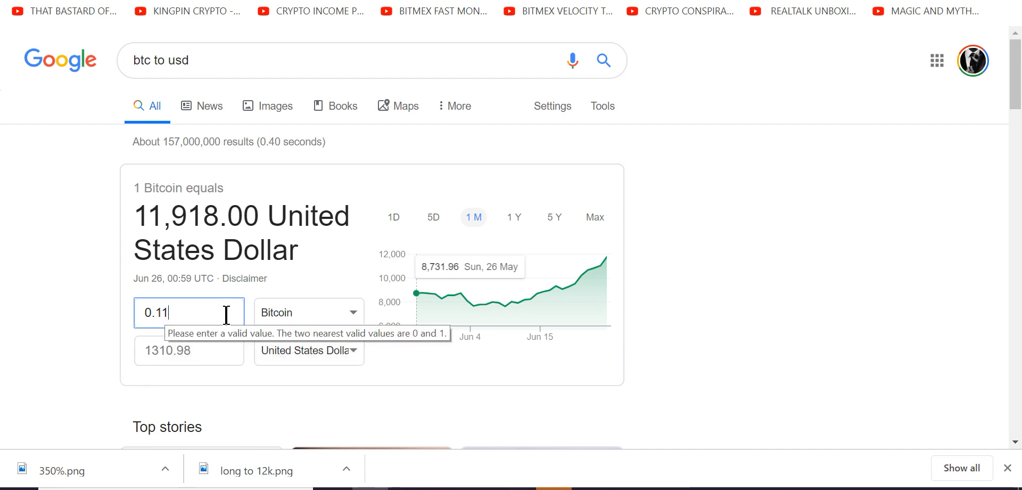
mouse_move(600, 264)
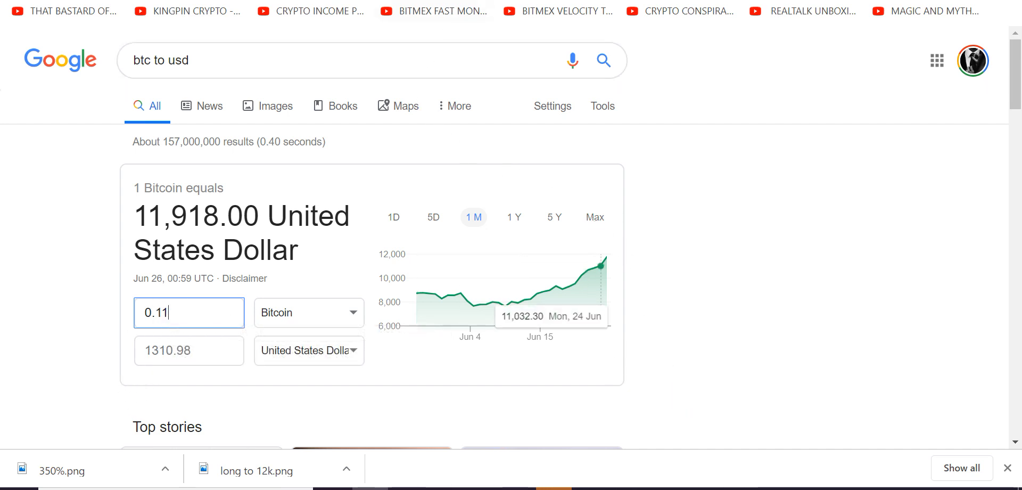
Change the Bitcoin amount to 0.08 (932.42 USD) and close the Calculator
text(0.08)
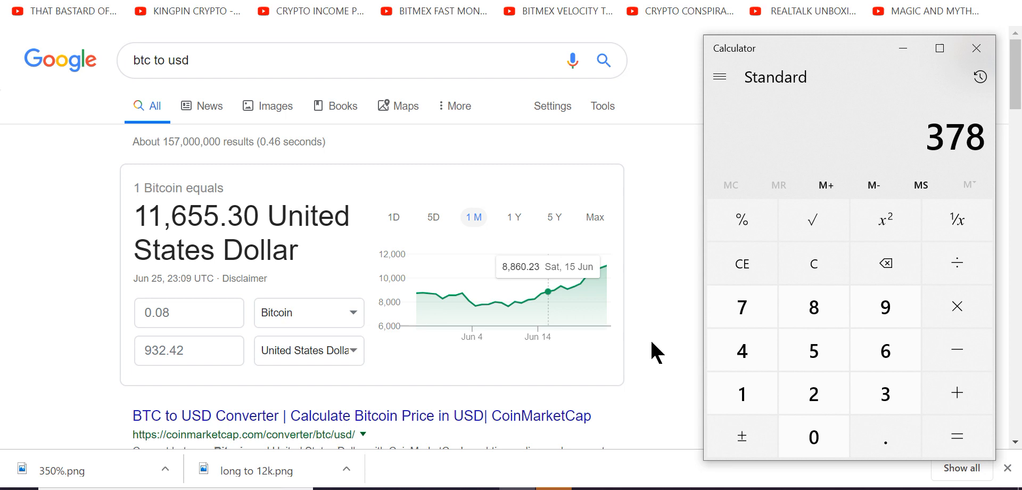
click(976, 48)
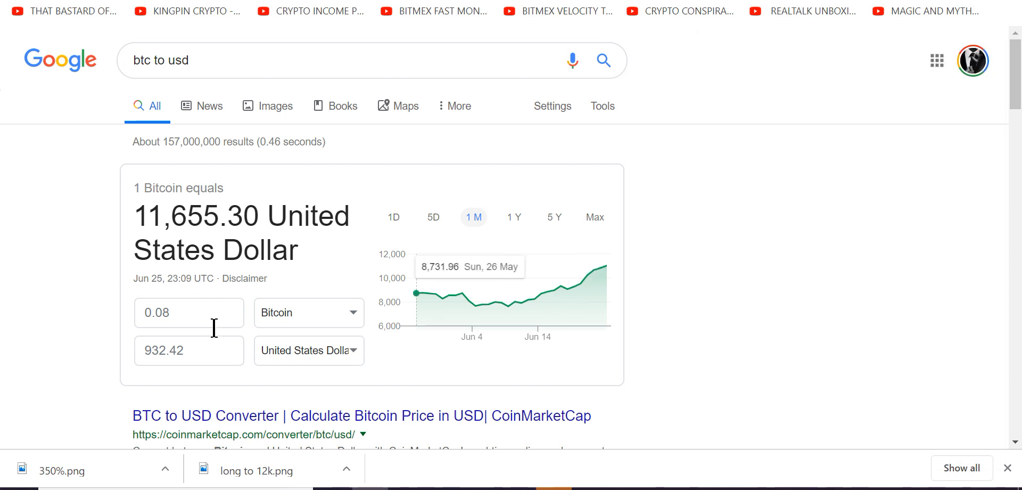
mouse_move(225, 338)
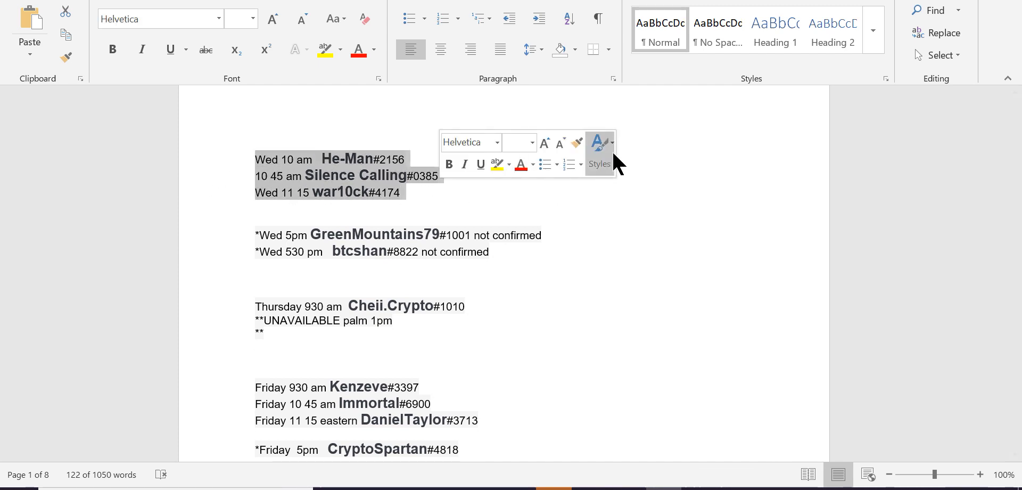
Deselect the first appointment lines and scroll down through the booking slots
click(571, 256)
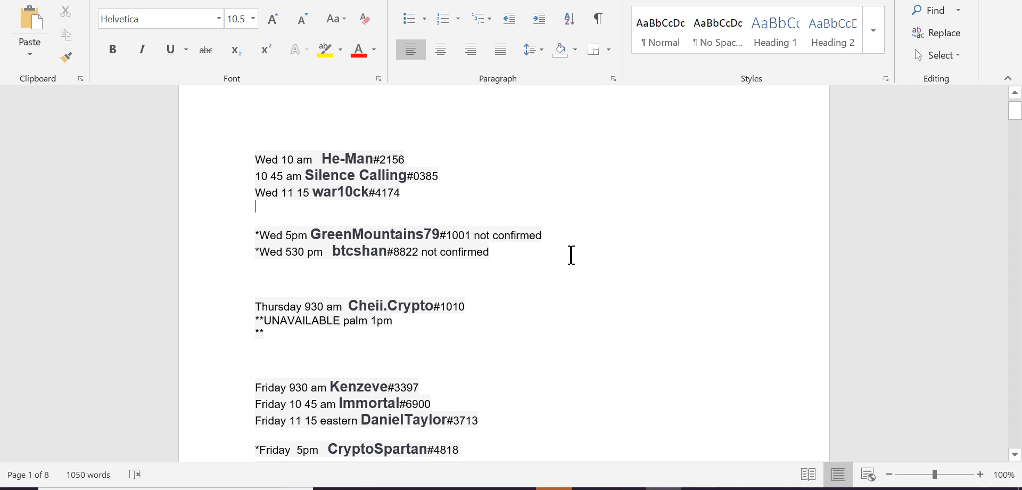
mouse_move(472, 261)
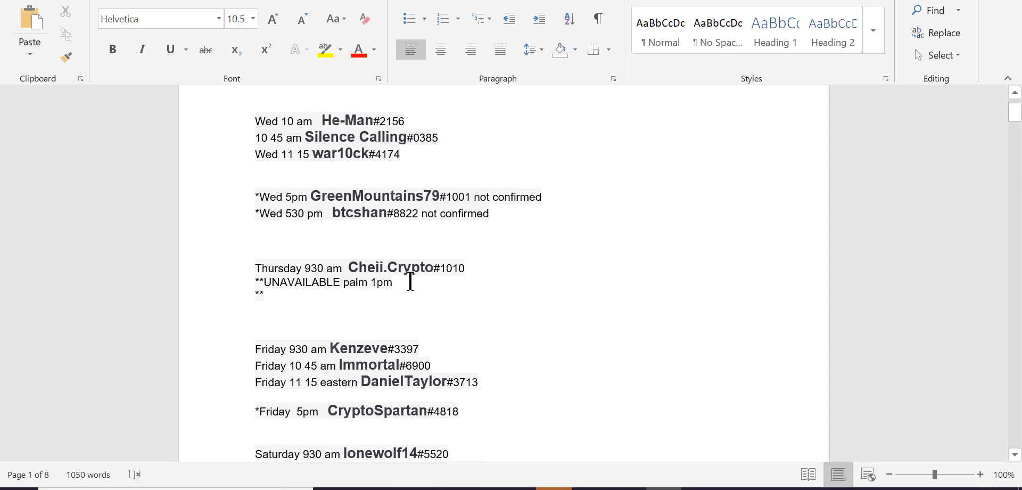
scroll(down, 3)
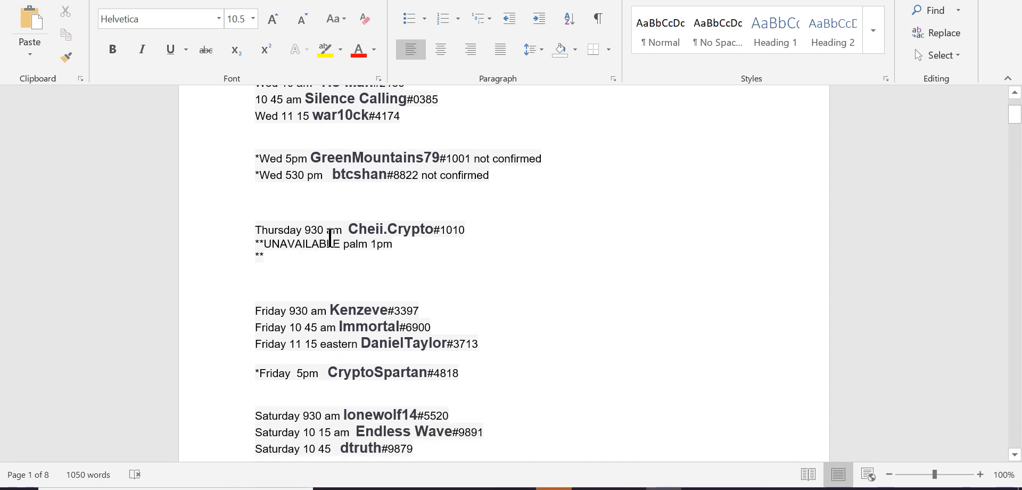
scroll(down, 3)
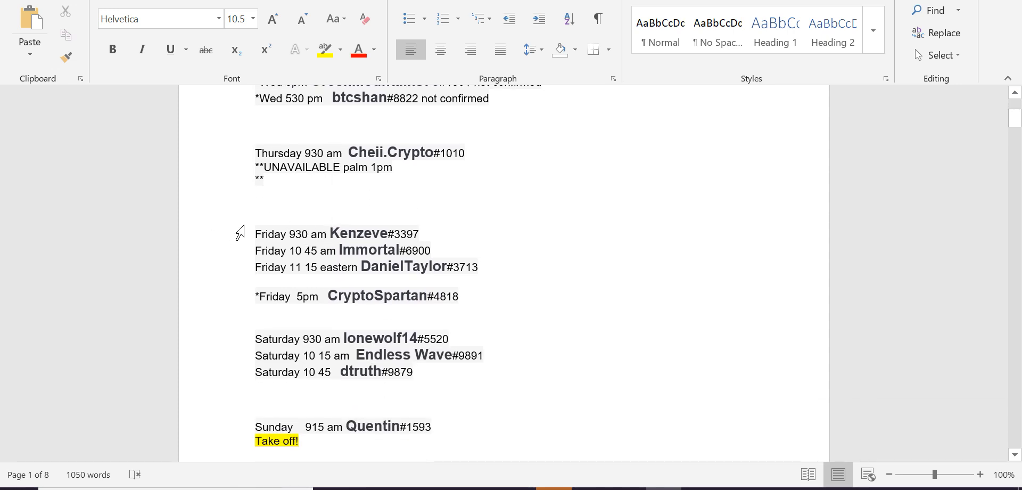
mouse_move(286, 306)
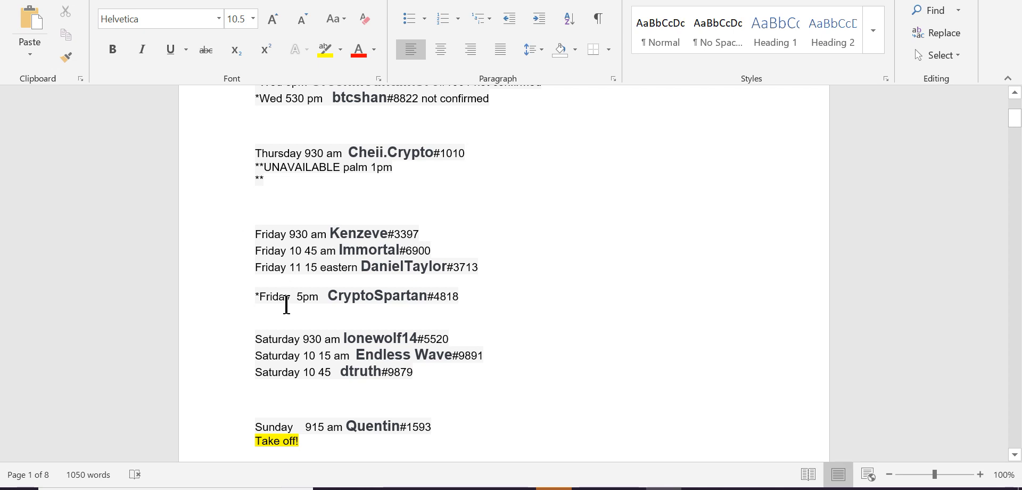
scroll(down, 3)
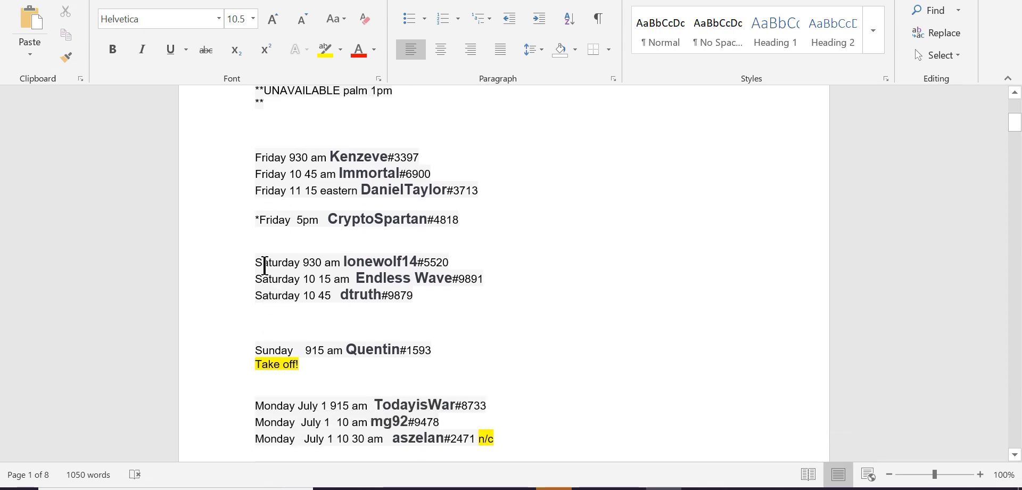
mouse_move(429, 307)
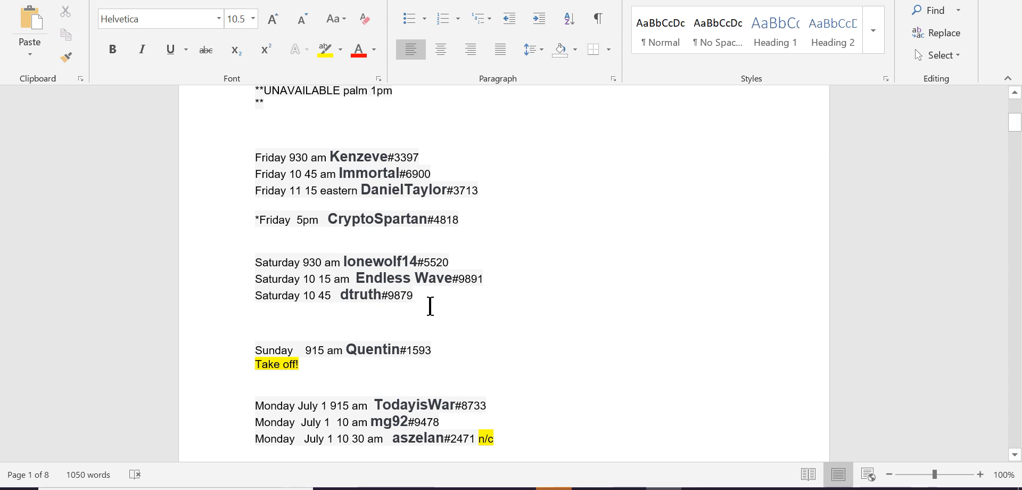
scroll(down, 3)
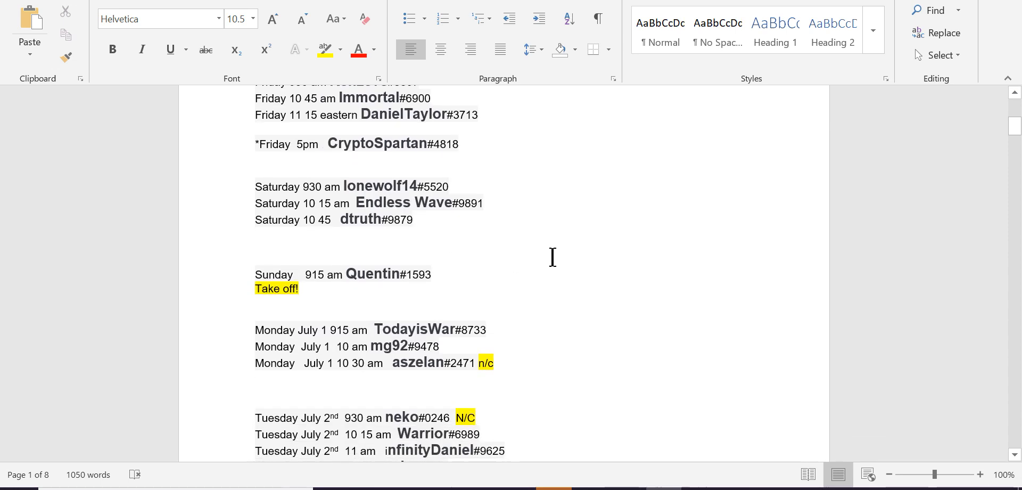
scroll(down, 3)
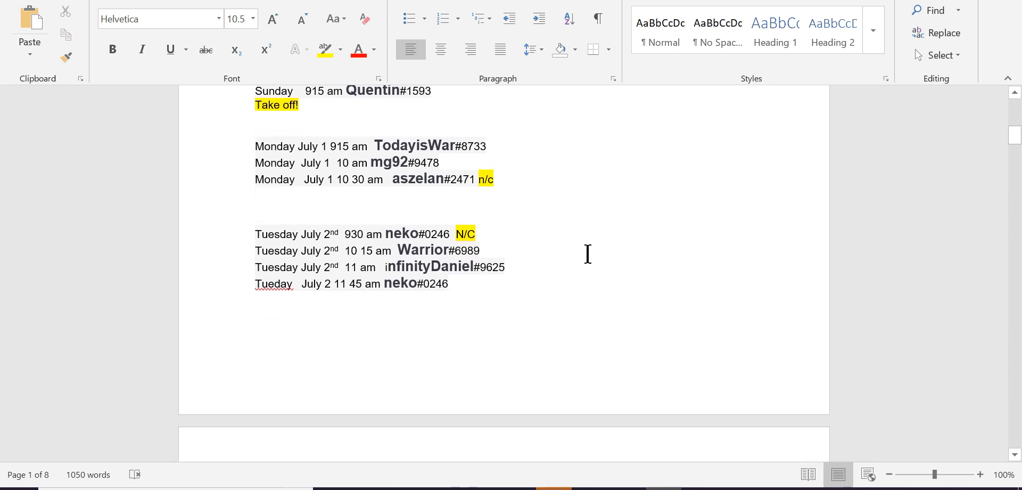
scroll(down, 3)
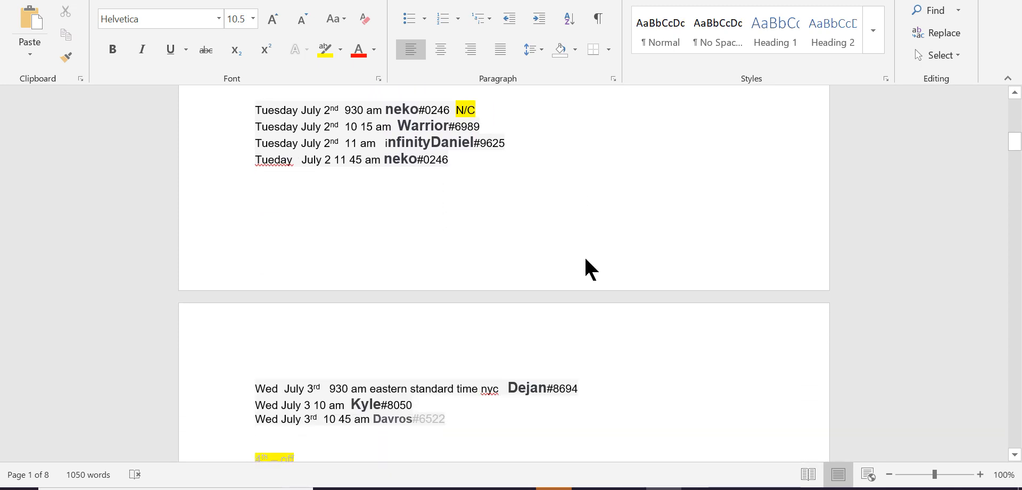
mouse_move(384, 435)
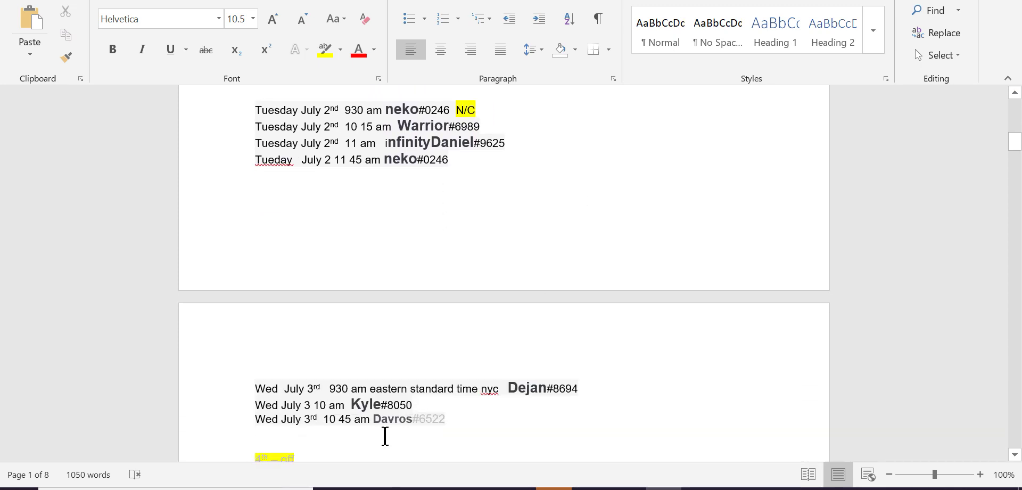
mouse_move(505, 324)
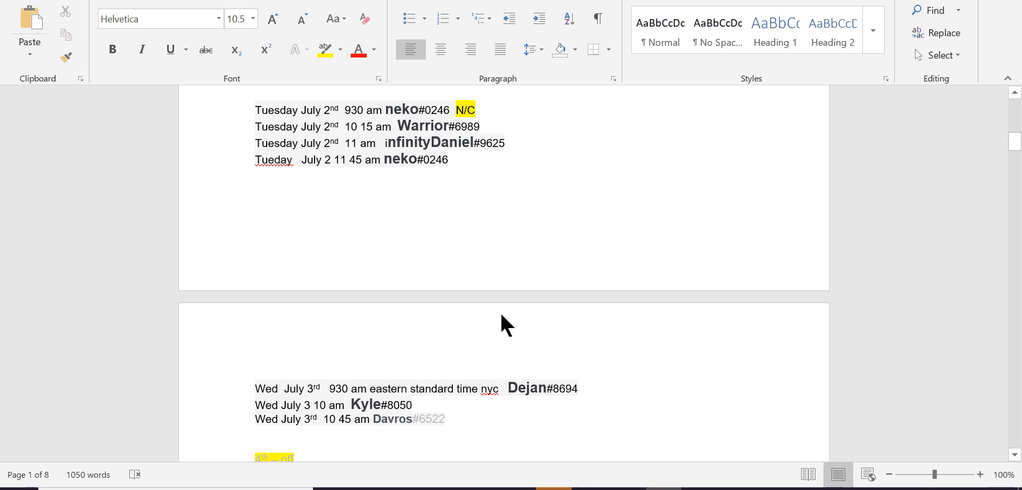
Scroll back up the schedule to review the earlier consultation slots
scroll(up, 3)
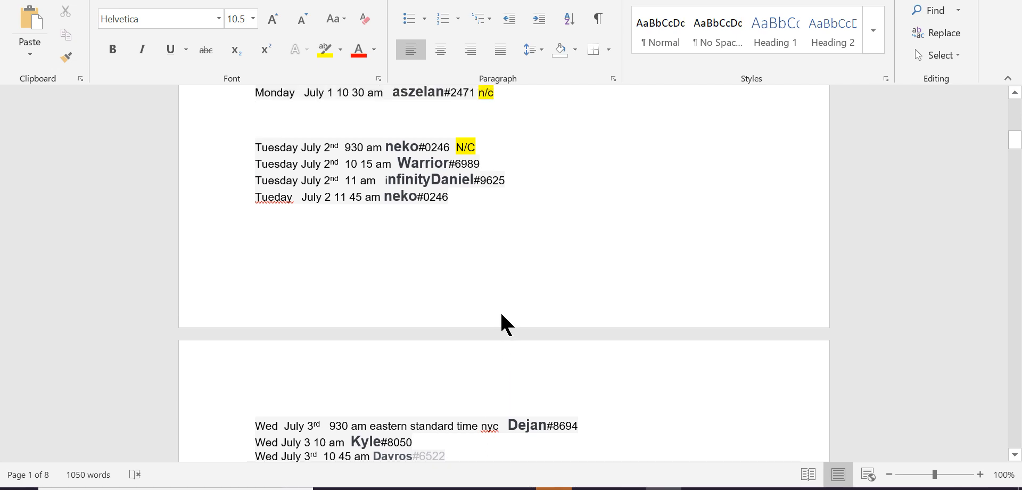
scroll(up, 3)
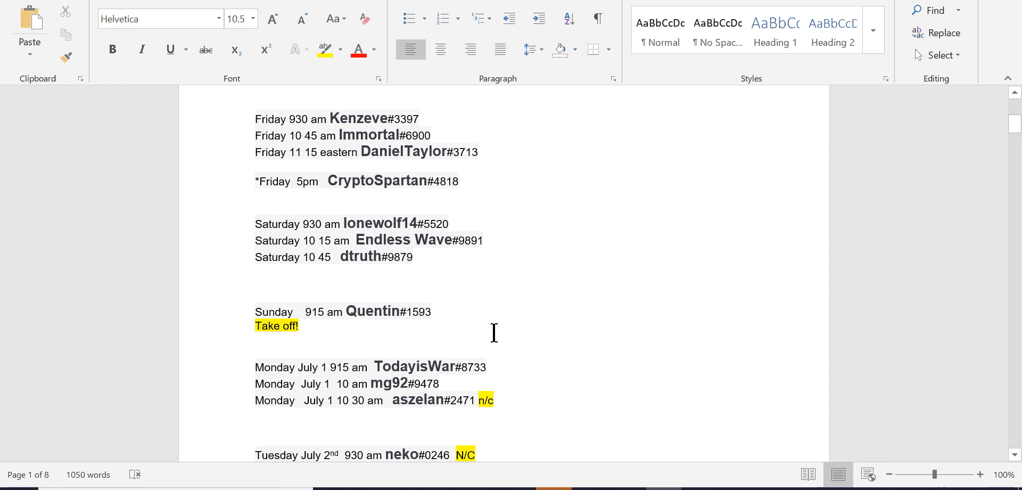
scroll(up, 3)
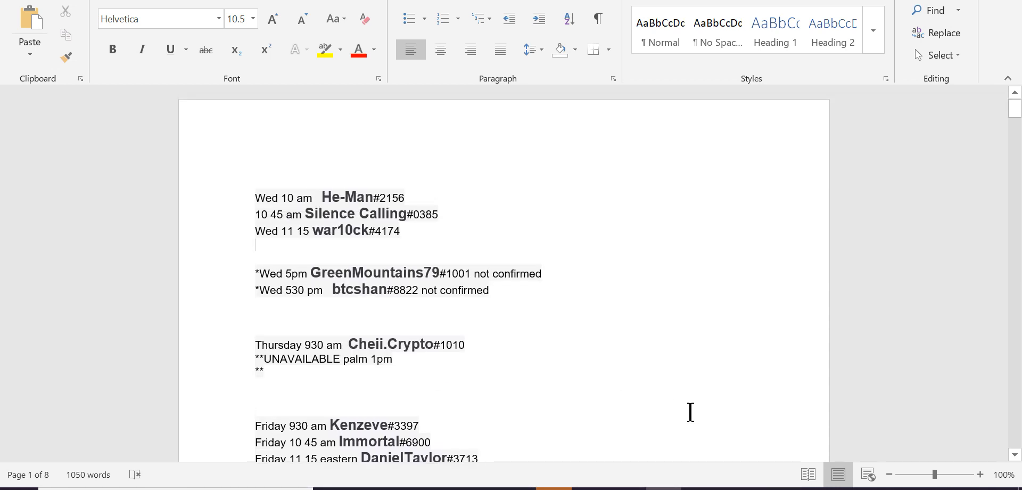
scroll(down, 3)
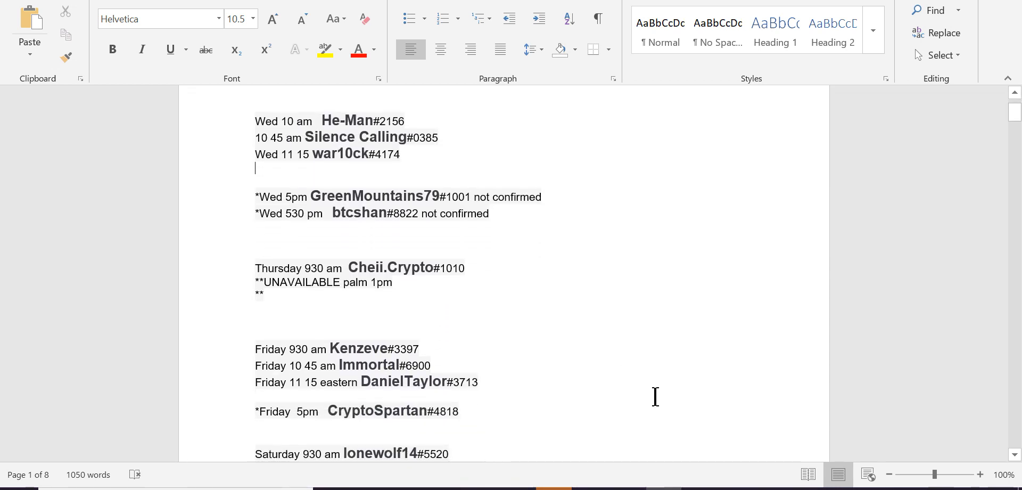
scroll(down, 3)
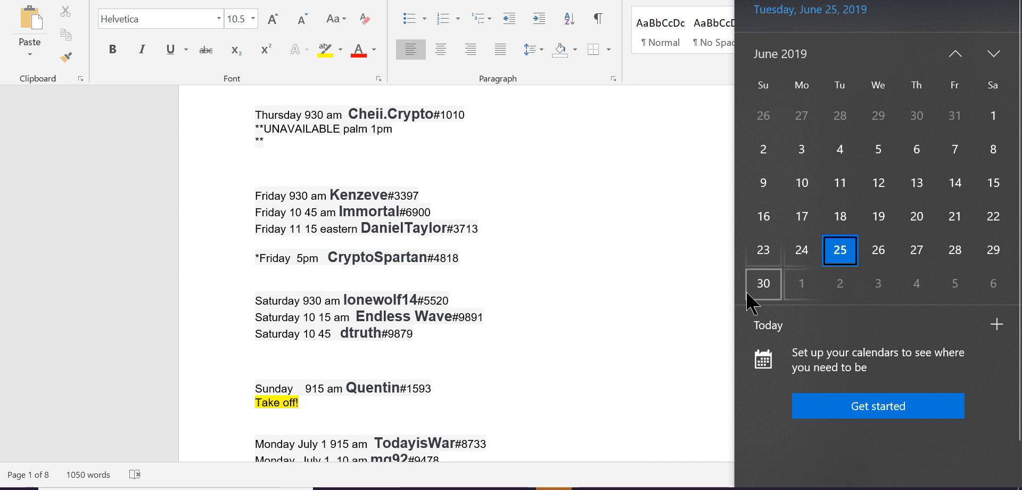
Scroll down to the July bookings to compare them with the calendar
scroll(down, 3)
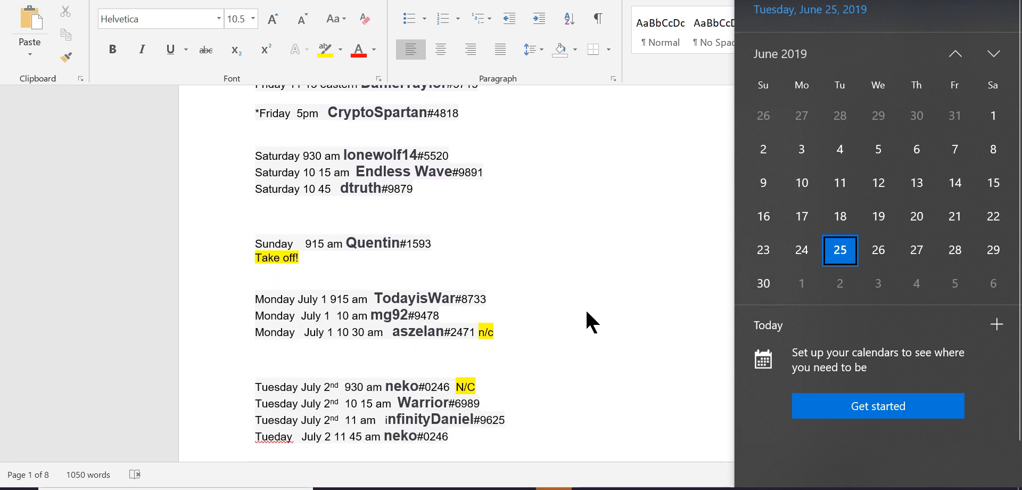
scroll(down, 3)
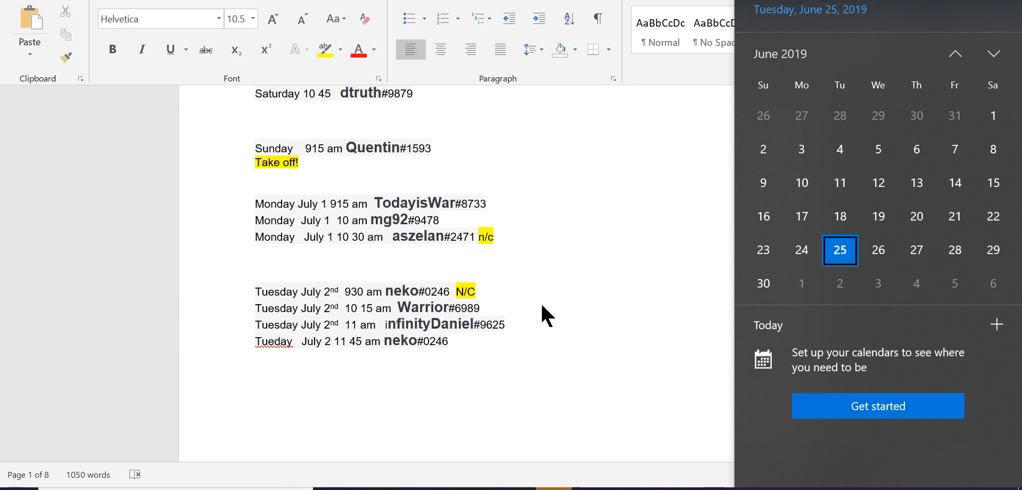
scroll(down, 3)
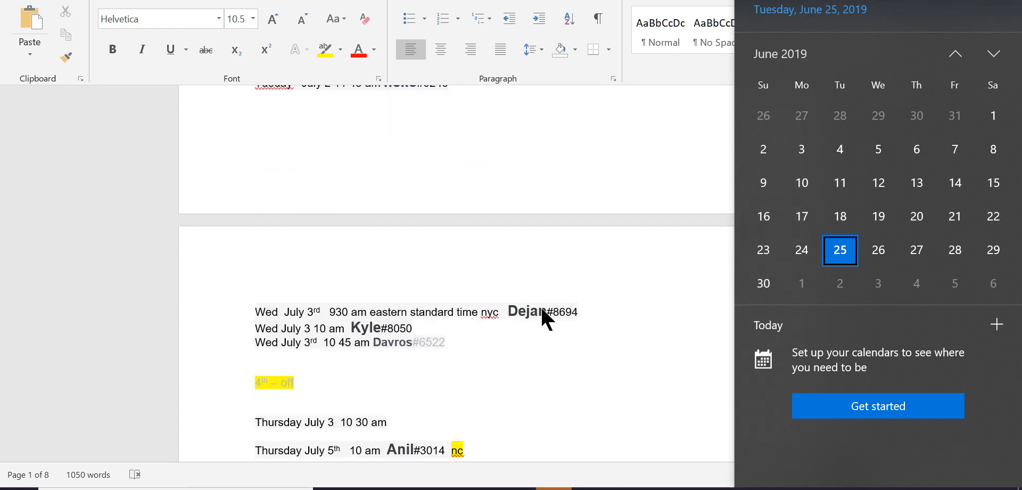
scroll(down, 3)
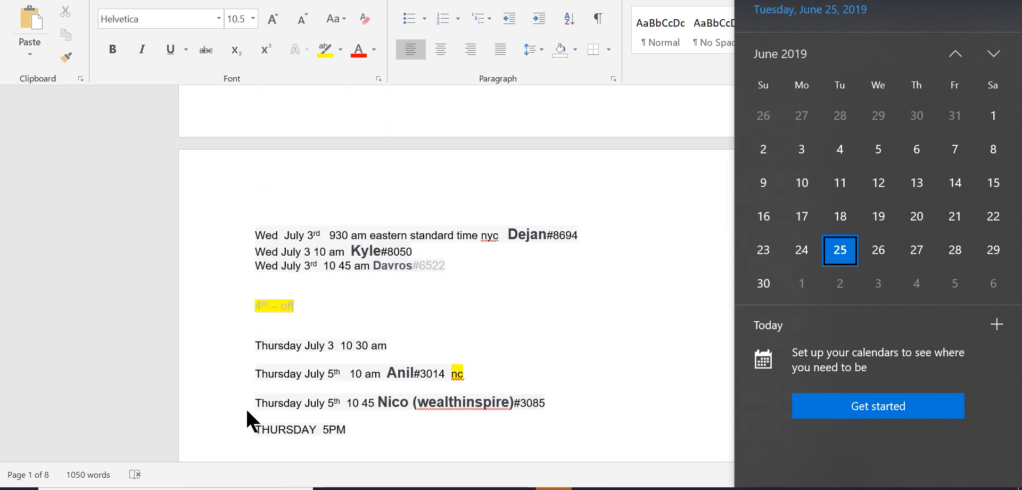
scroll(up, 3)
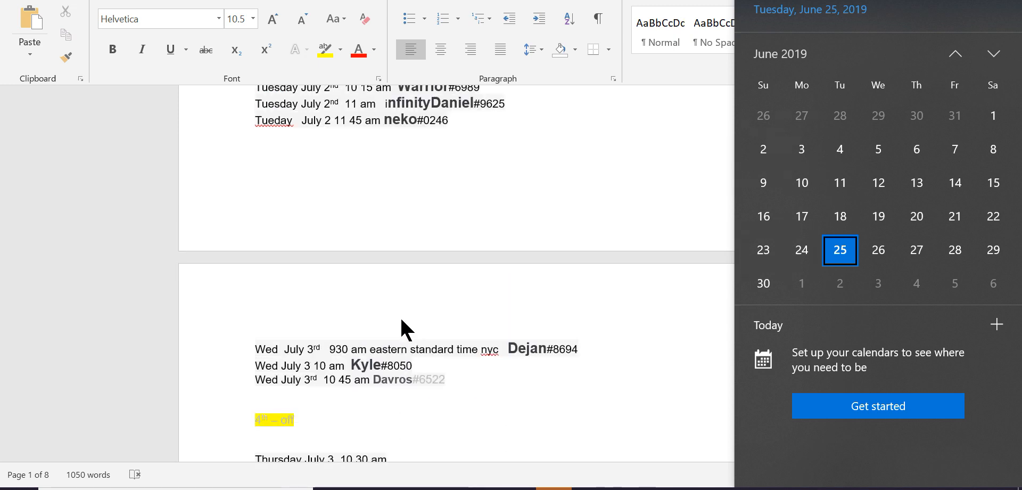
scroll(down, 3)
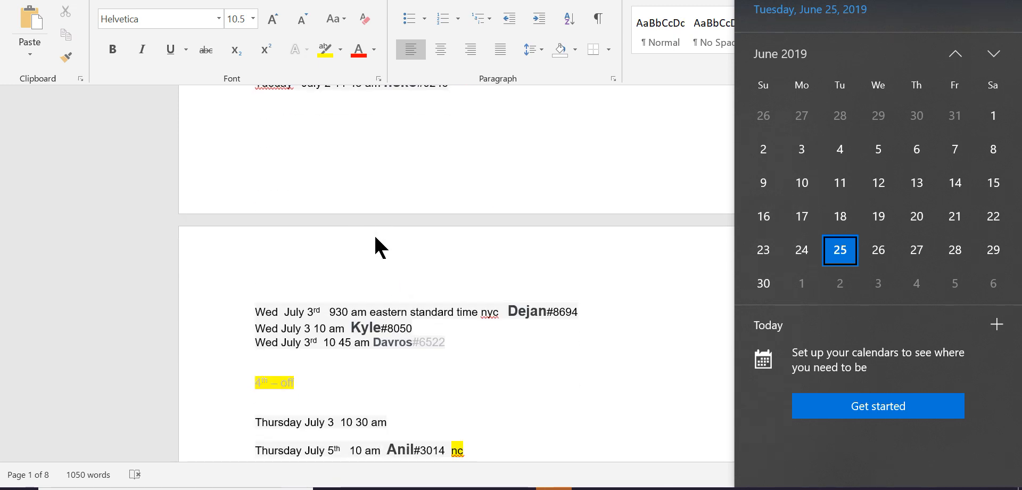
mouse_move(800, 250)
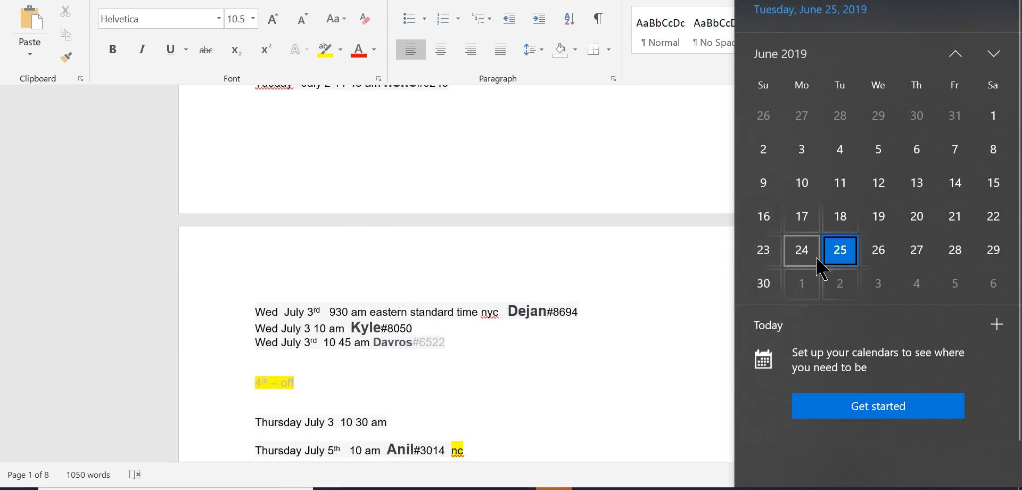
mouse_move(826, 273)
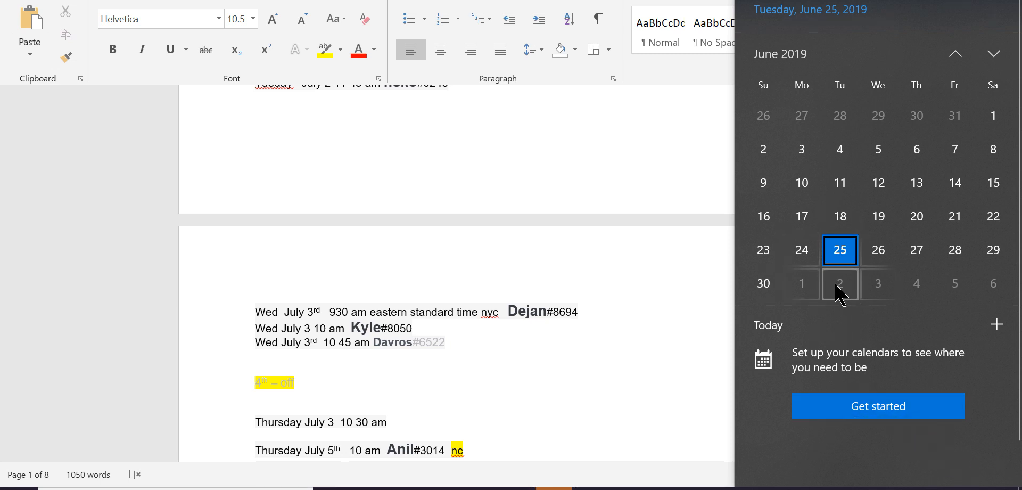
Scroll back to the Wednesday–Saturday slots, leaving only the schedule shown
scroll(up, 3)
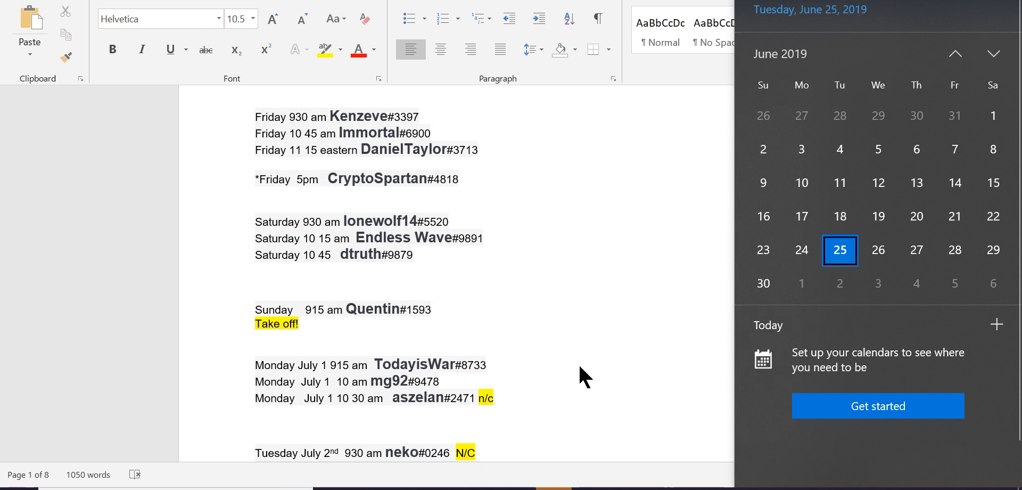
scroll(up, 3)
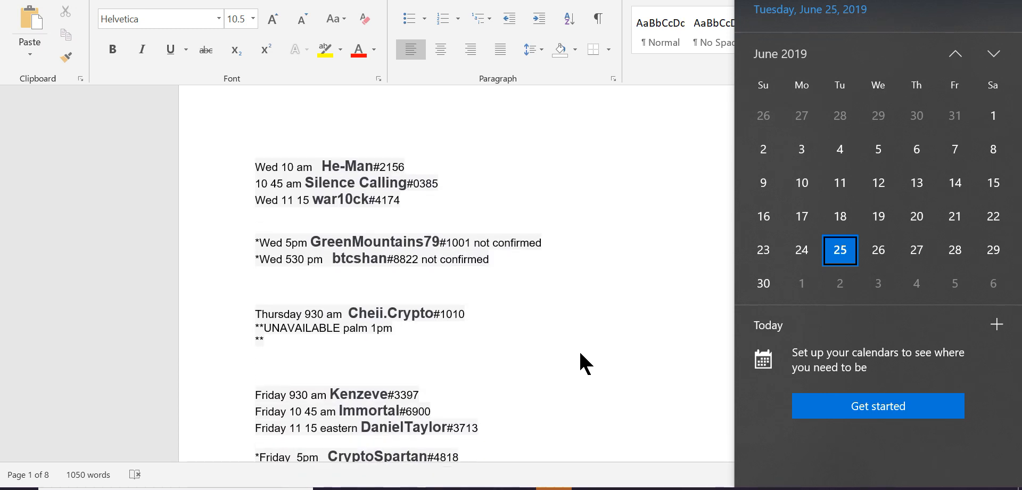
scroll(down, 3)
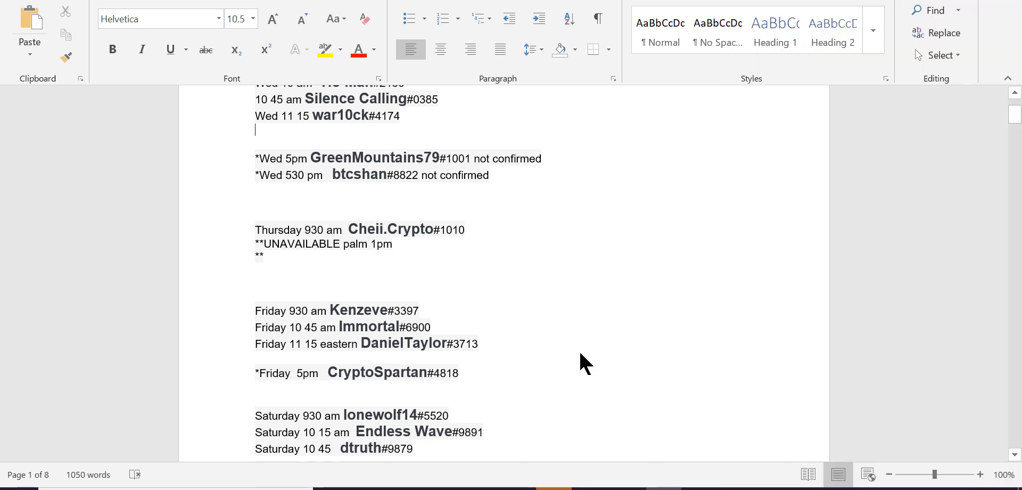
mouse_move(580, 353)
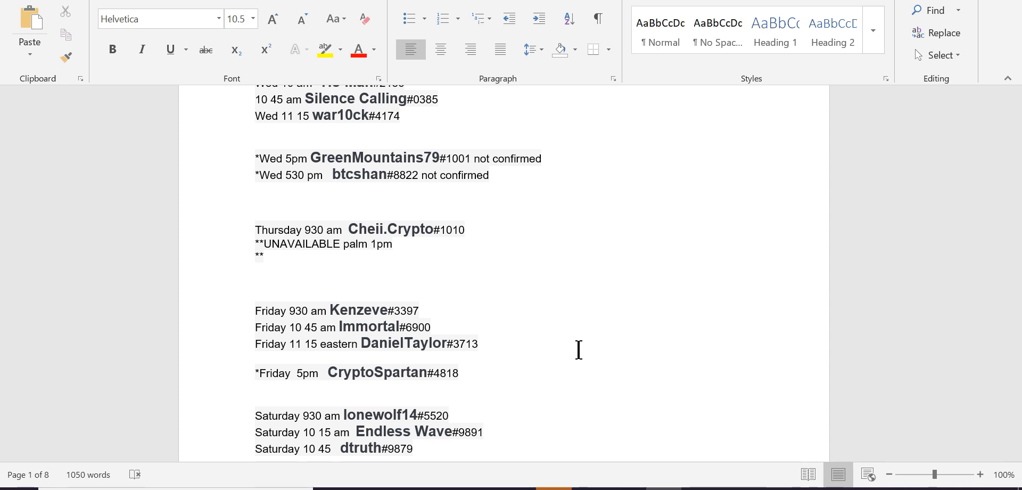
click(256, 129)
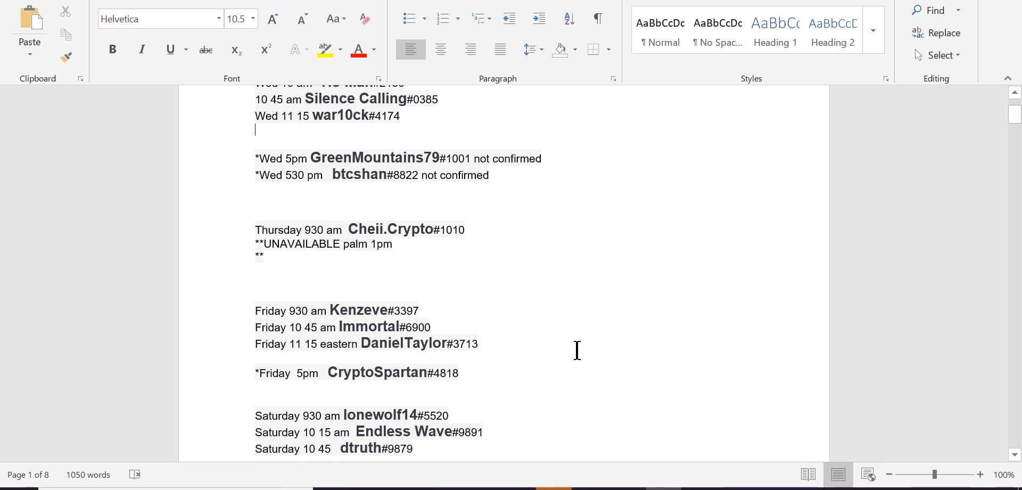
scroll(down, 3)
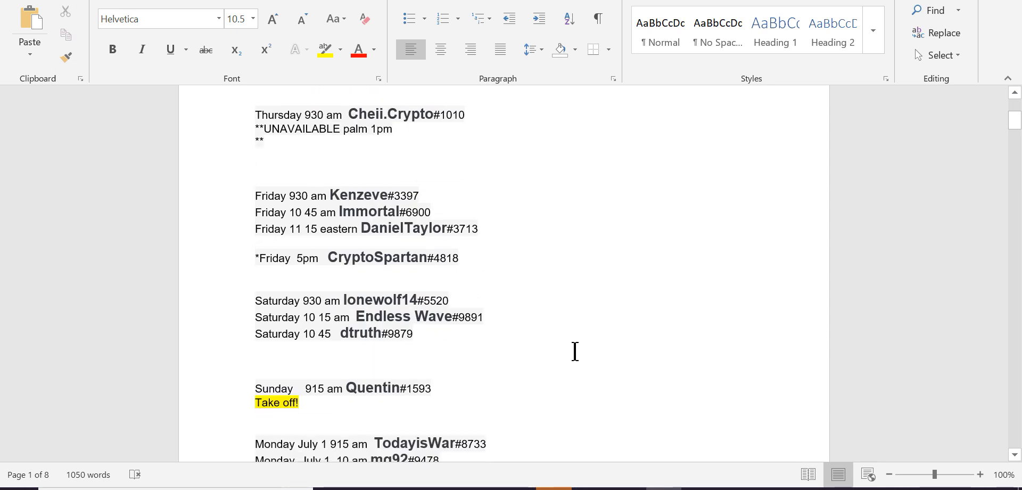
scroll(up, 3)
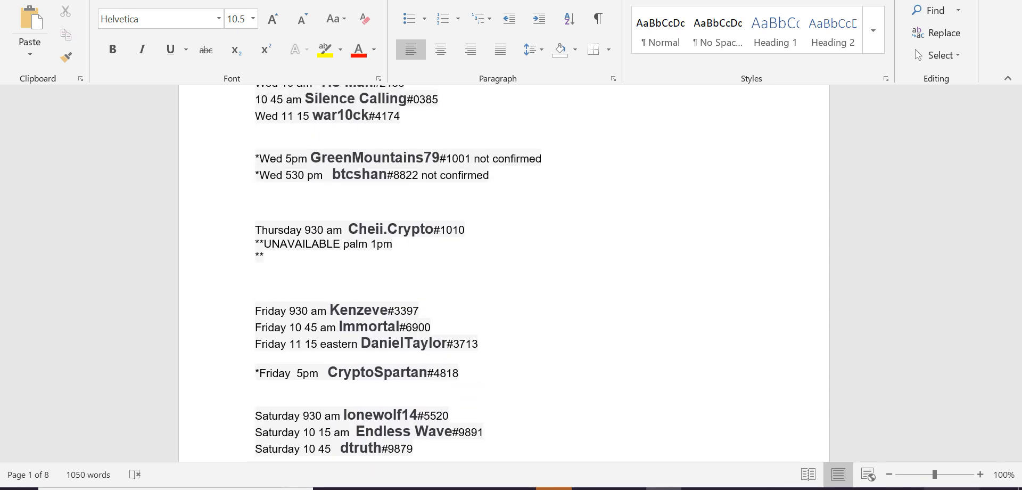
scroll(down, 3)
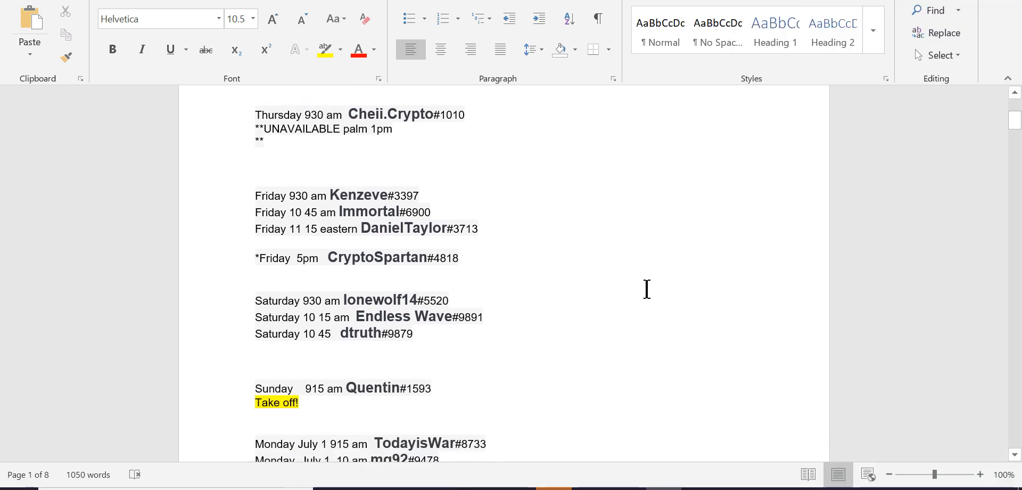
scroll(down, 3)
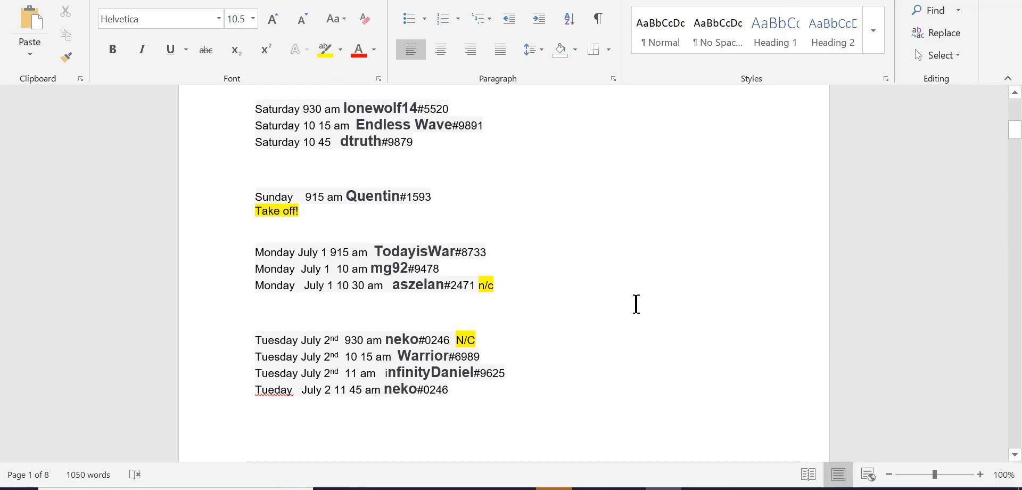
scroll(down, 3)
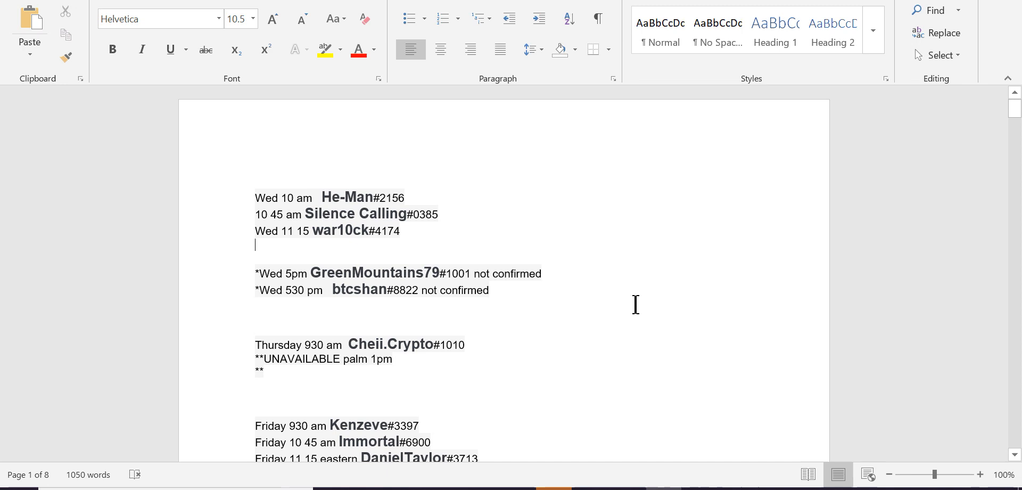
mouse_move(620, 320)
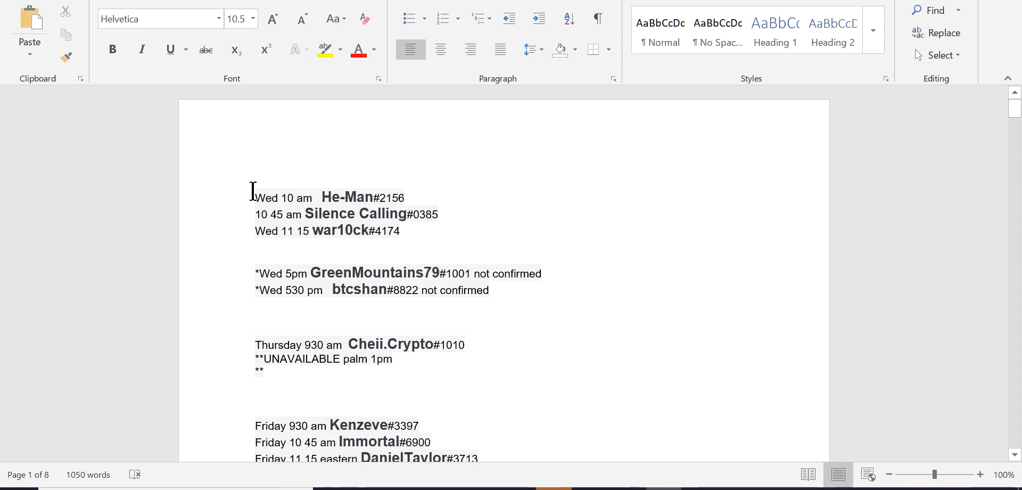
scroll(down, 3)
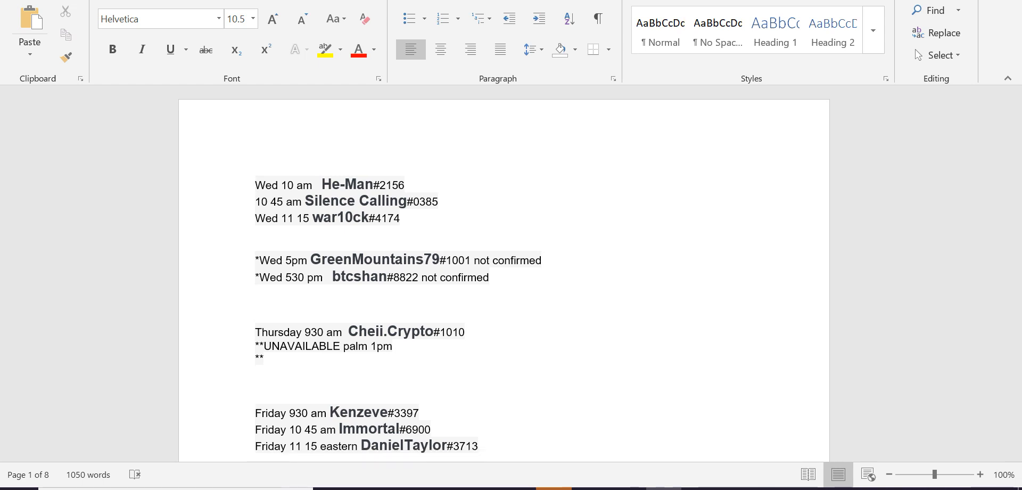
mouse_move(798, 195)
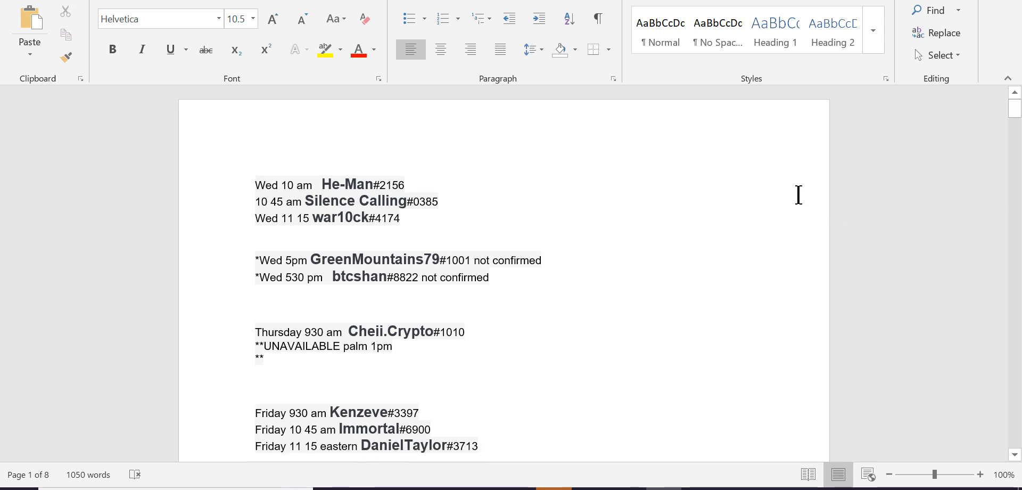
mouse_move(592, 346)
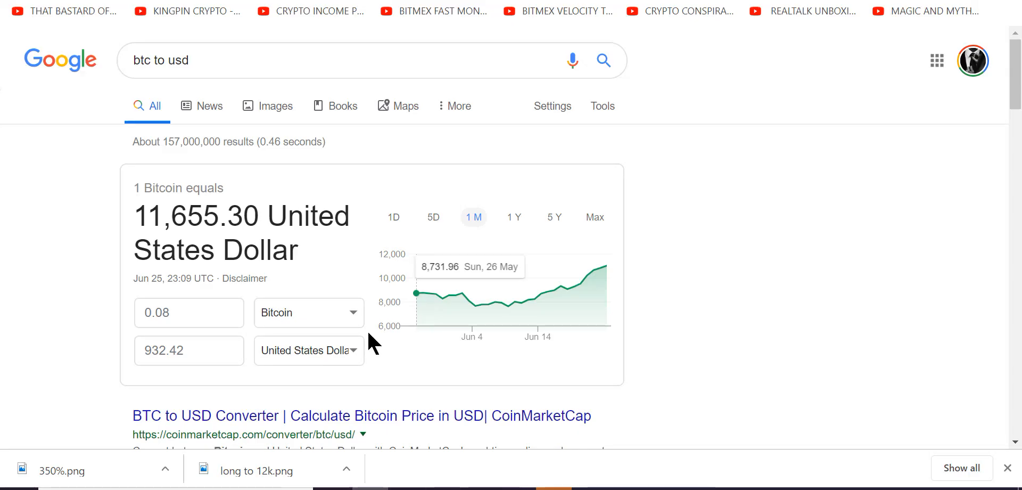
mouse_move(371, 343)
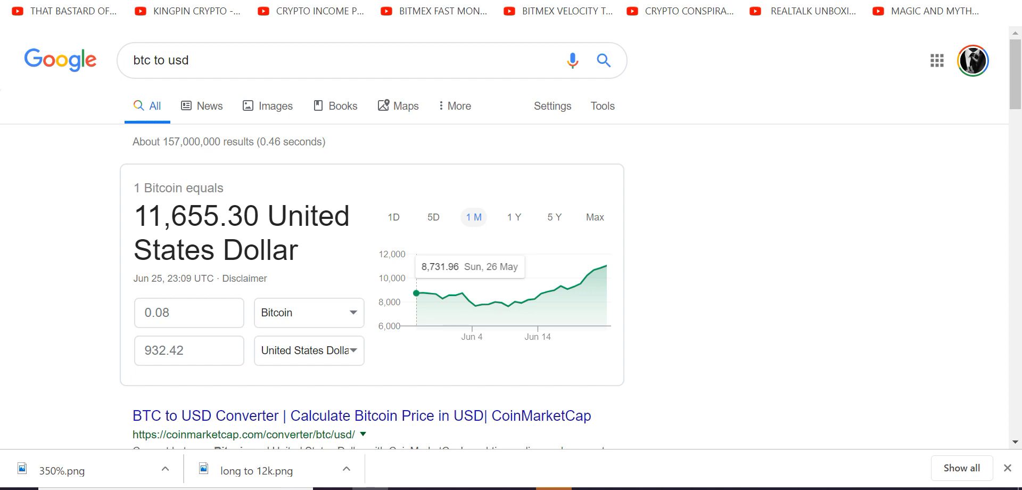
mouse_move(173, 55)
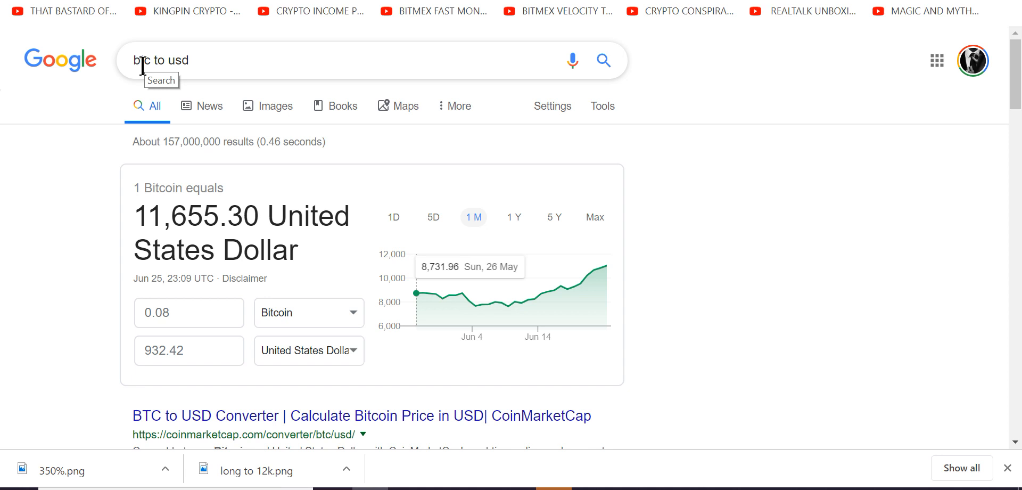
mouse_move(564, 193)
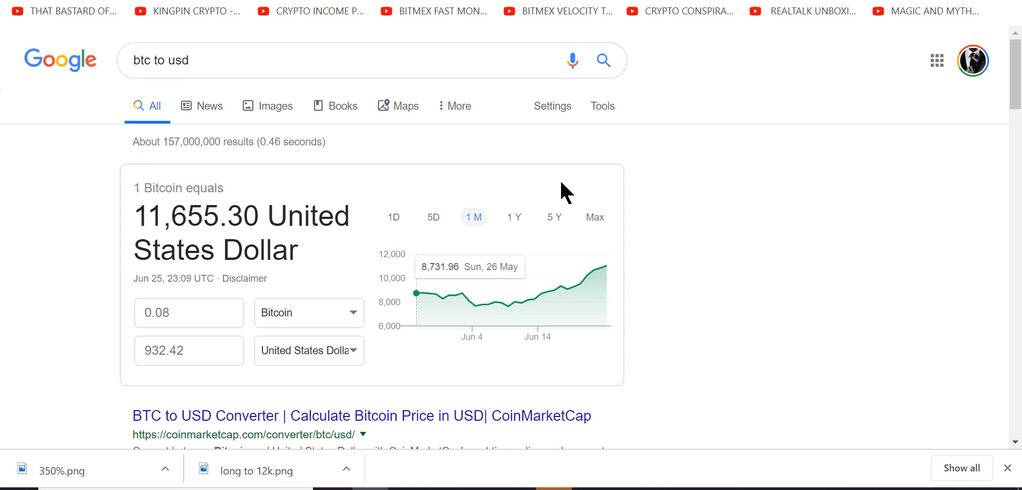
mouse_move(217, 47)
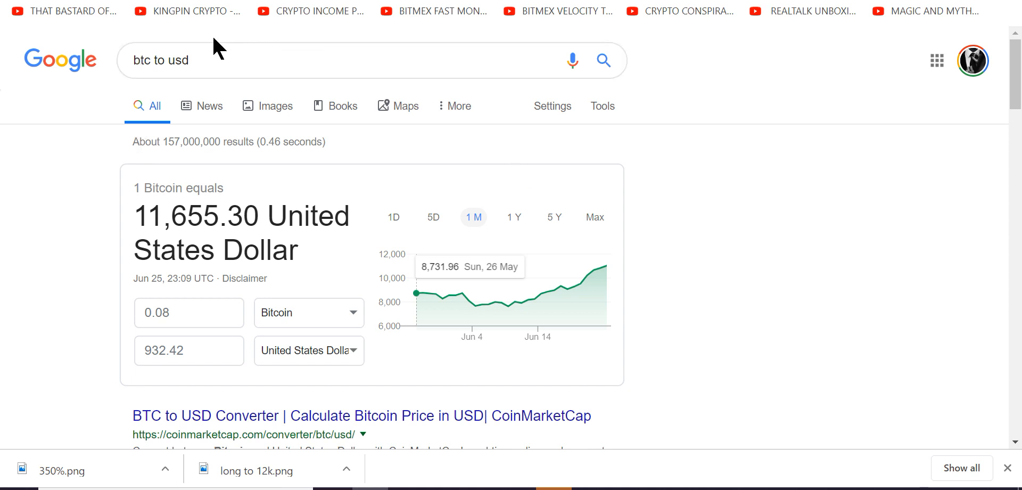
mouse_move(190, 11)
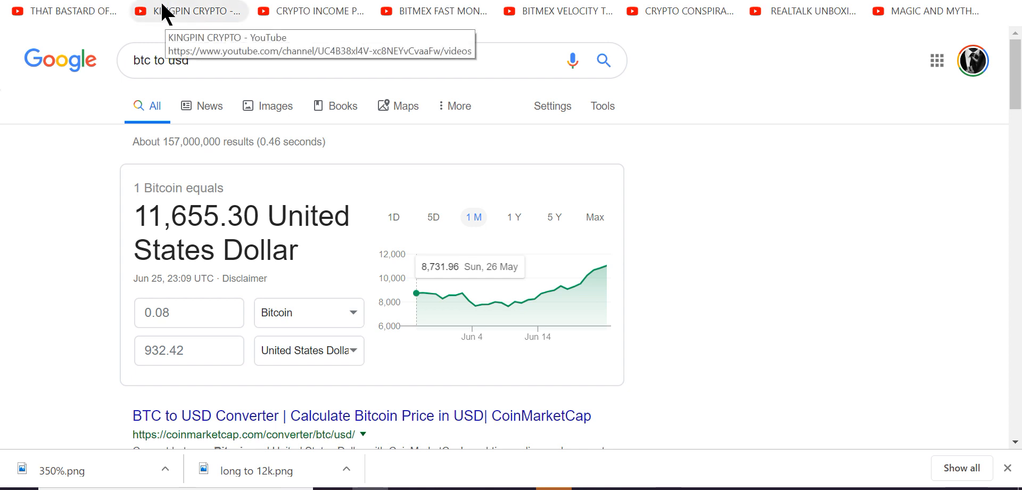
mouse_move(167, 6)
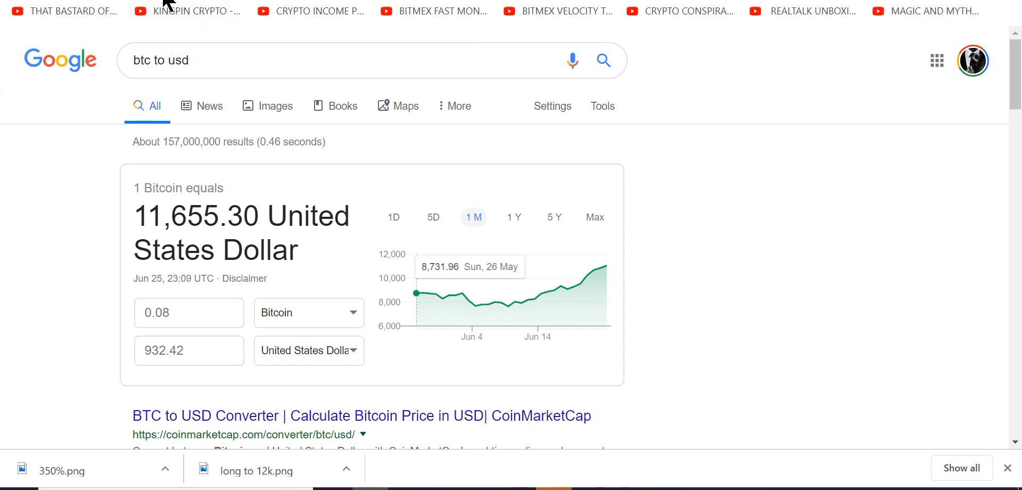